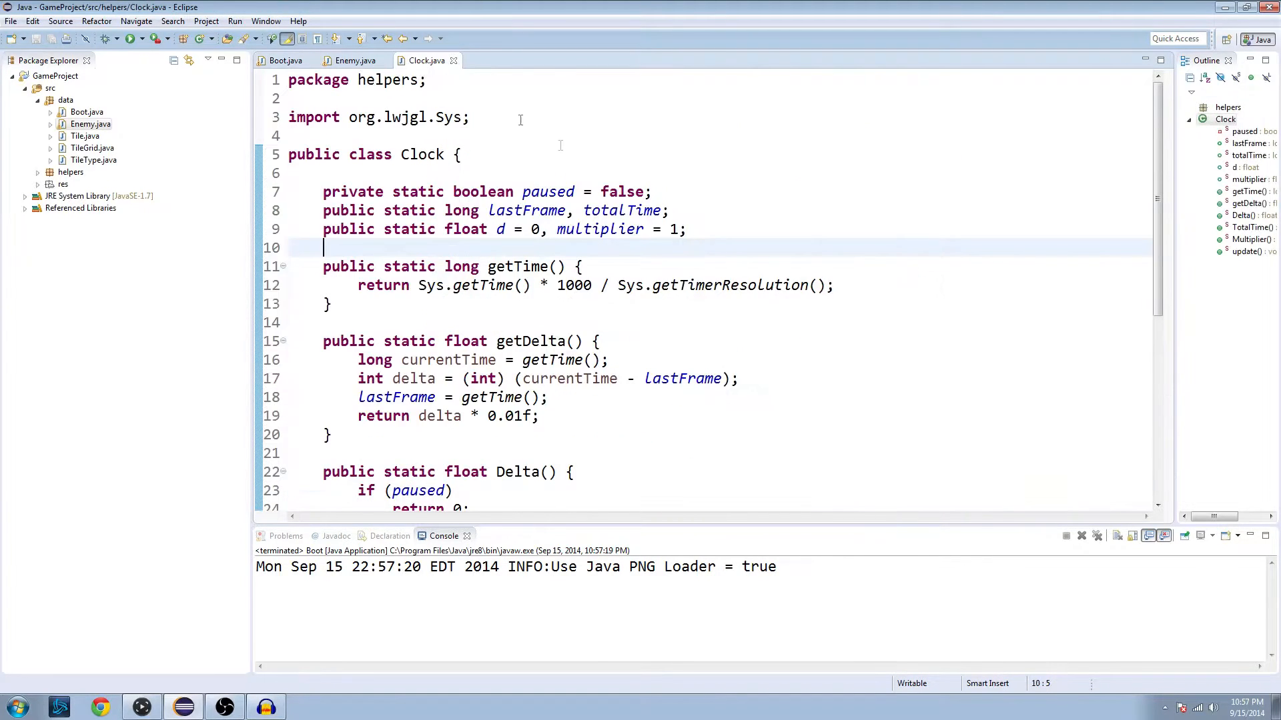
Scroll to the end of Clock.java to reach the spot below update()
{"action": "scroll", "scroll_direction": "down", "scroll_amount": 3}
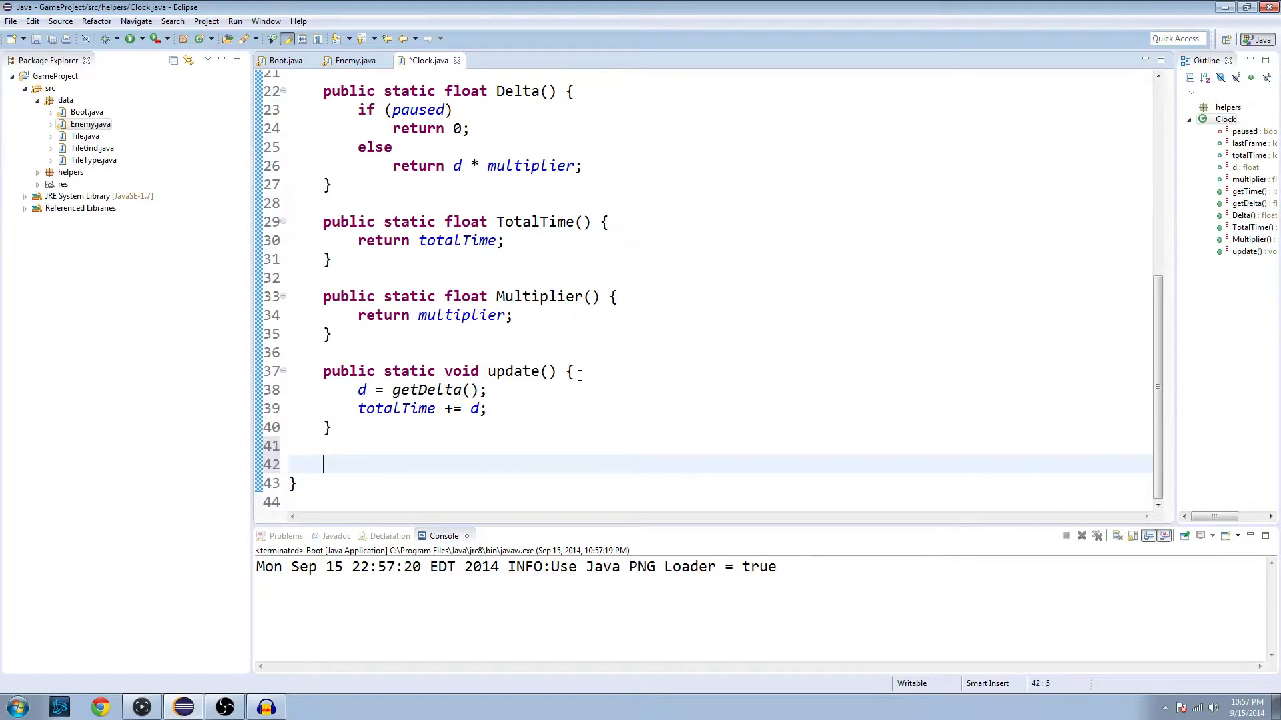
Declare public static void ChangeMultiplier(int change) at the end of Clock
{"action": "type", "text": "public"}
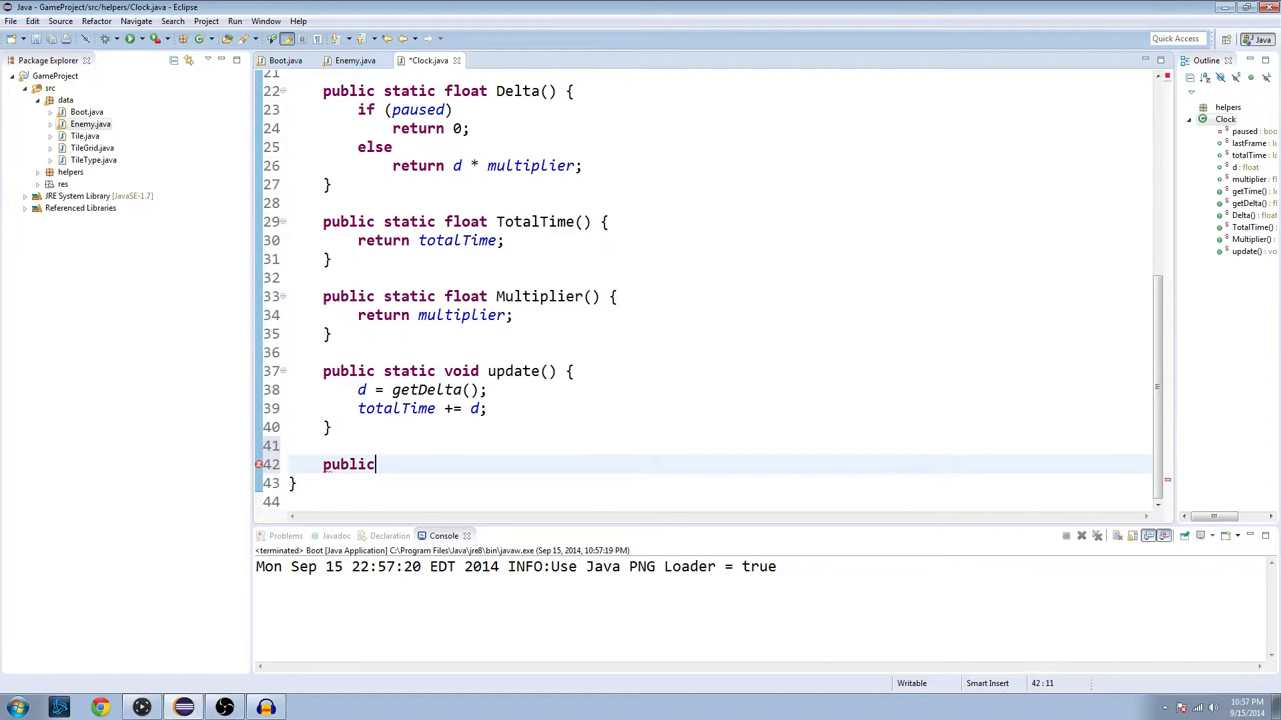
{"action": "type", "text": "sta"}
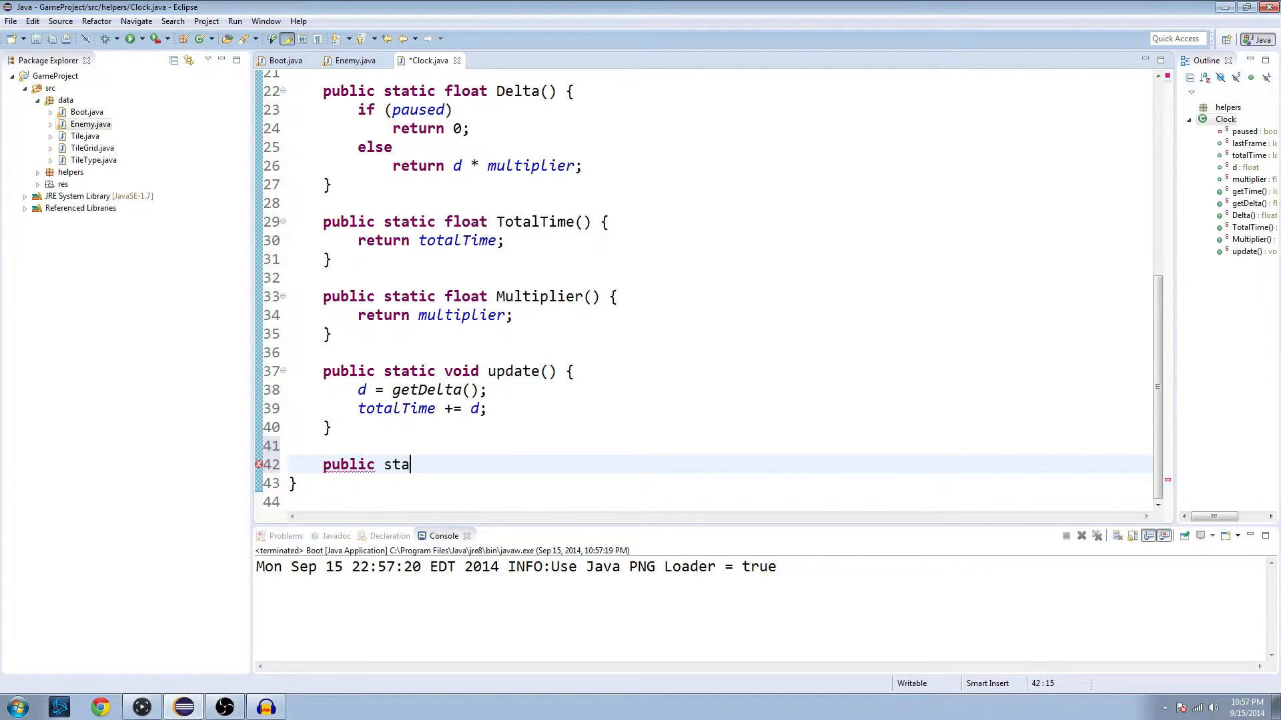
{"action": "type", "text": "tic void Ch"}
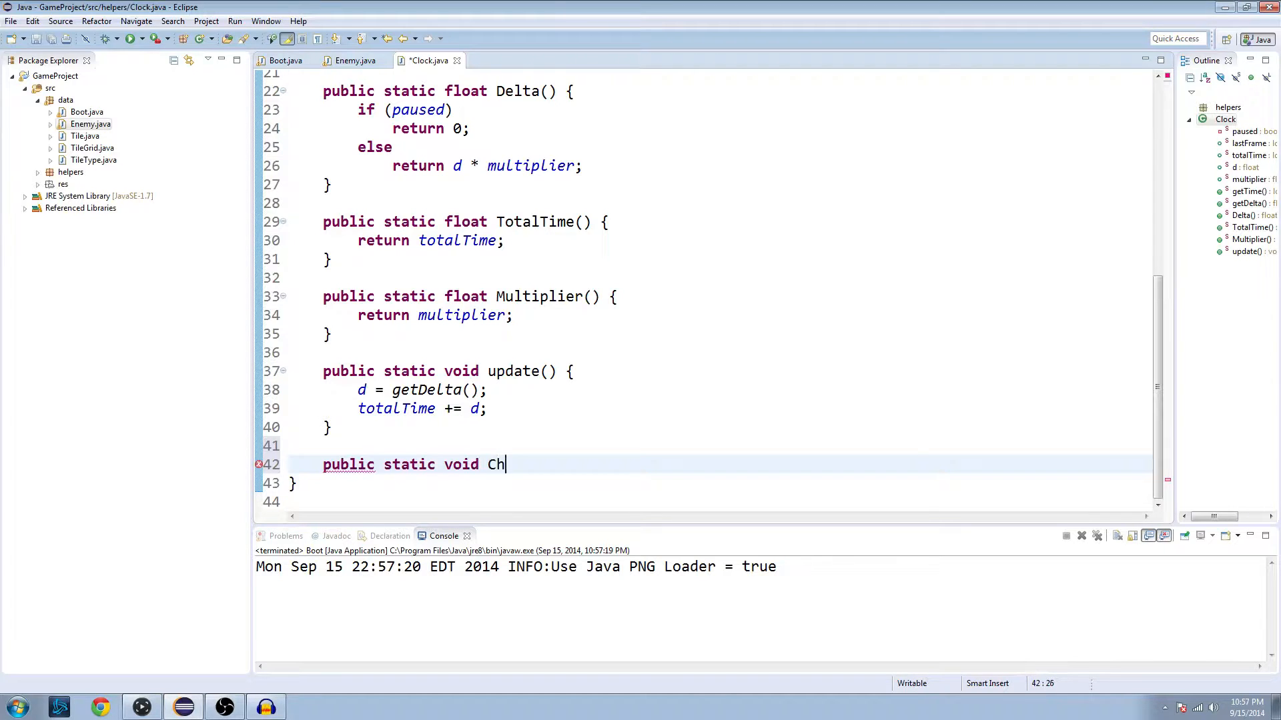
{"action": "type", "text": "angeMultipl"}
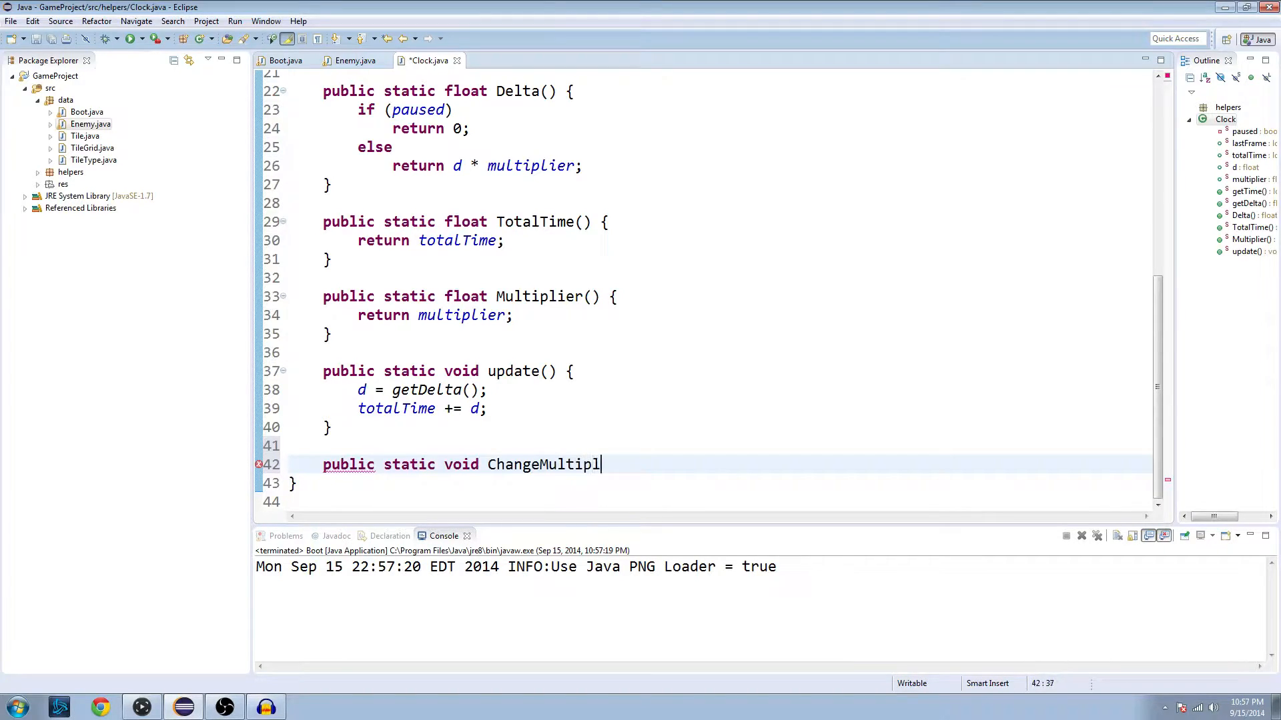
{"action": "type", "text": "ier()"}
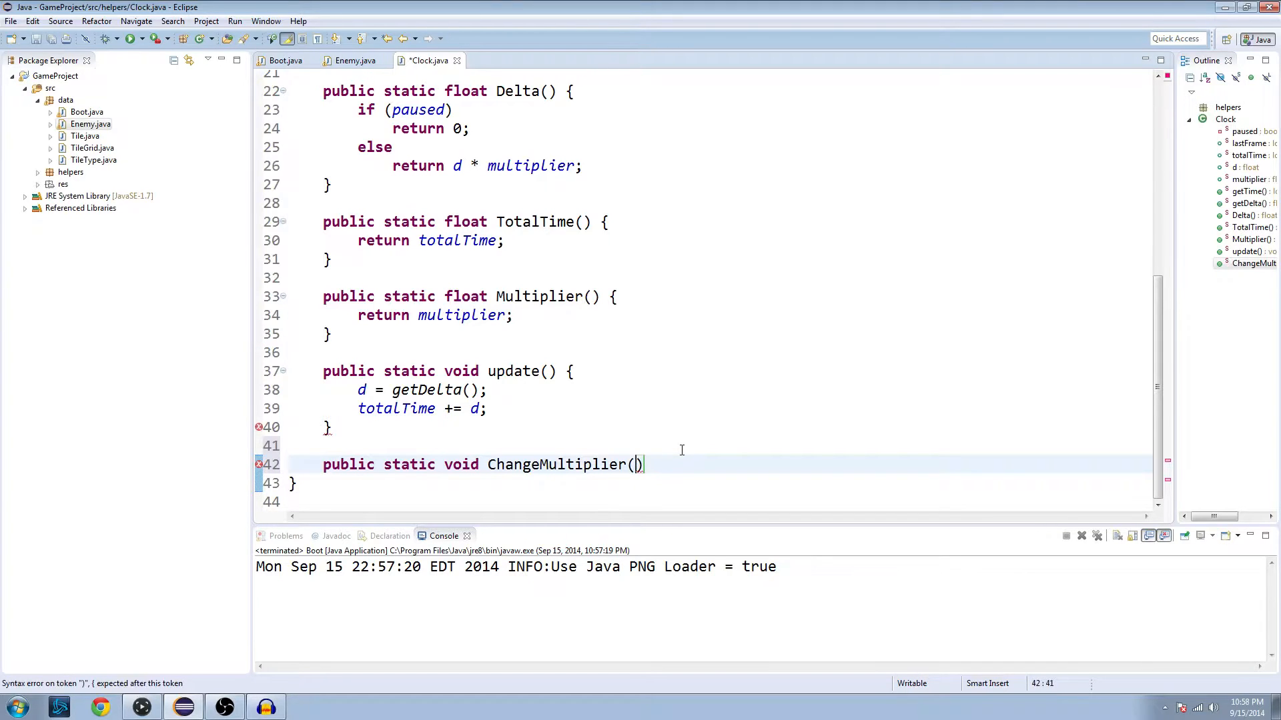
{"action": "type", "text": "int"}
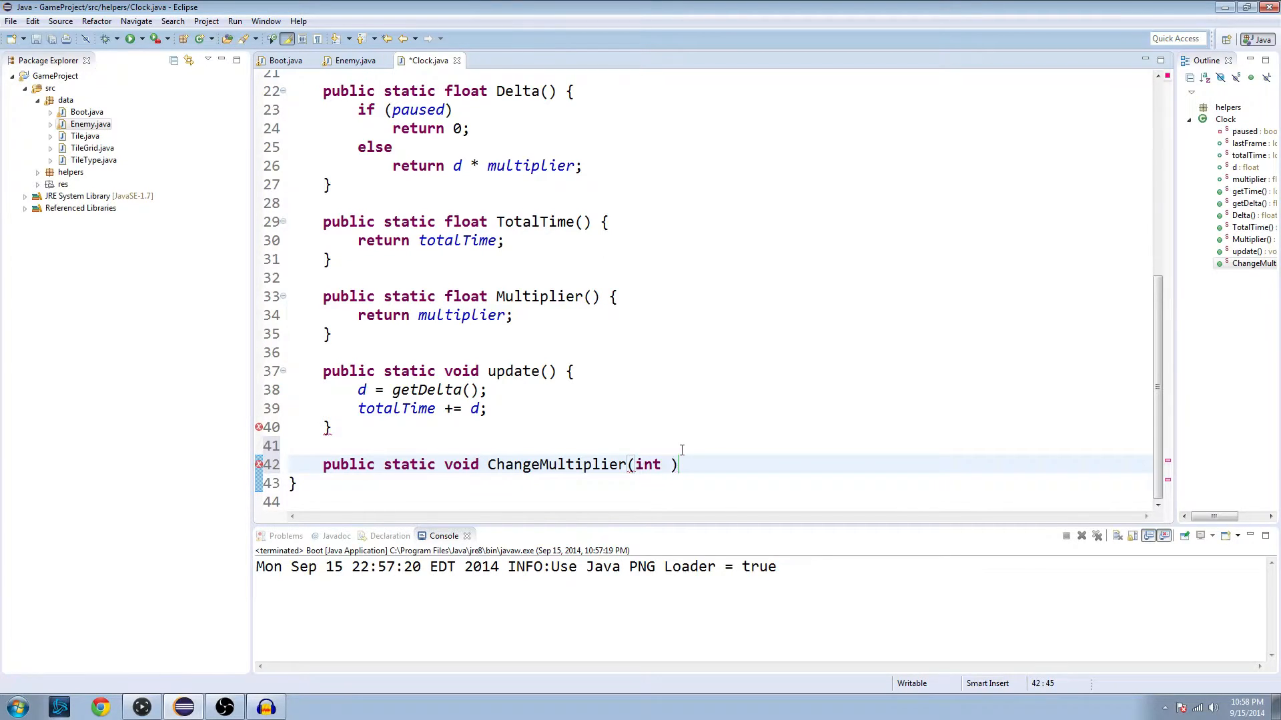
{"action": "type", "text": "change) {"}
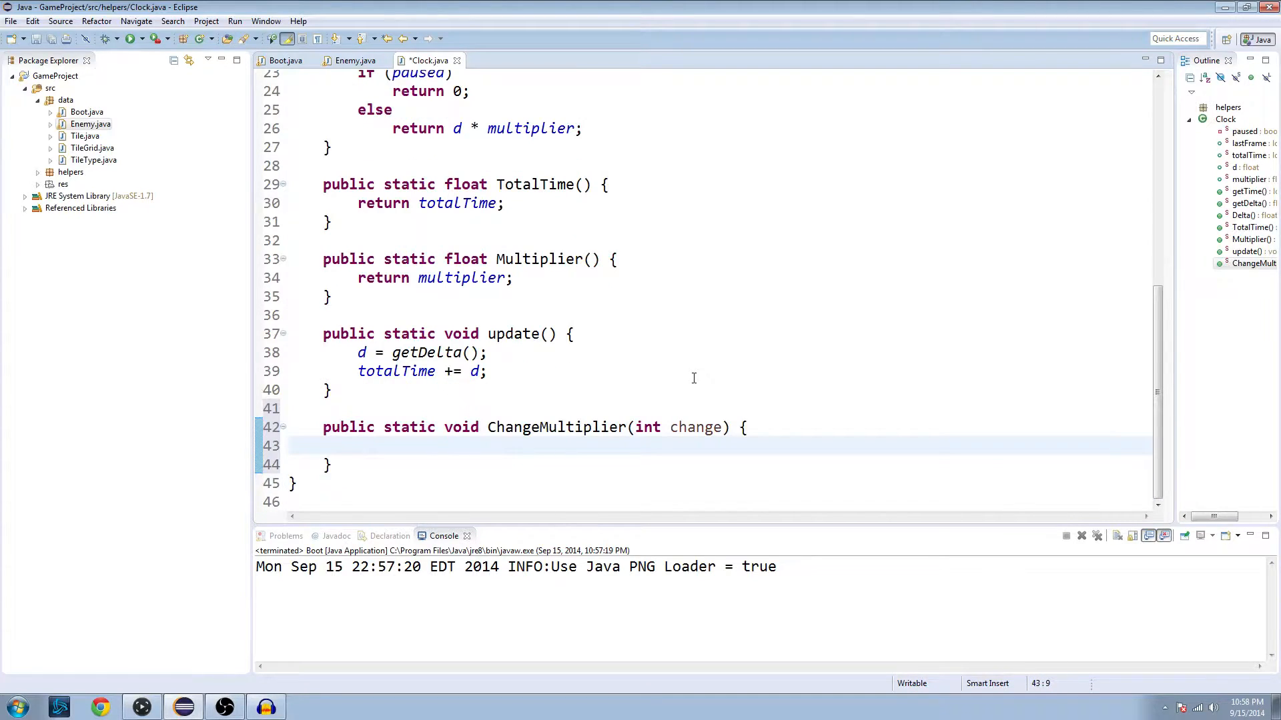
Write the if condition checking multiplier + change against the -1 and 7 bounds
{"action": "type", "text": "if ()"}
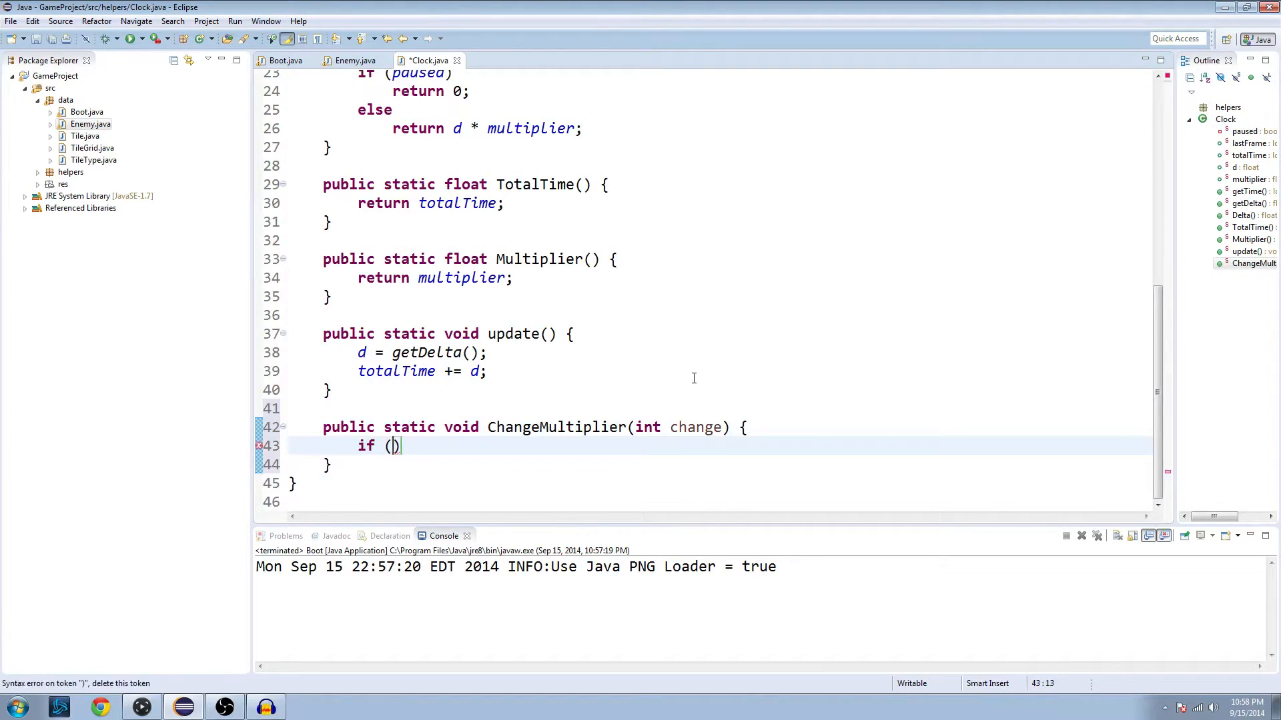
{"action": "type", "text": "multiplier"}
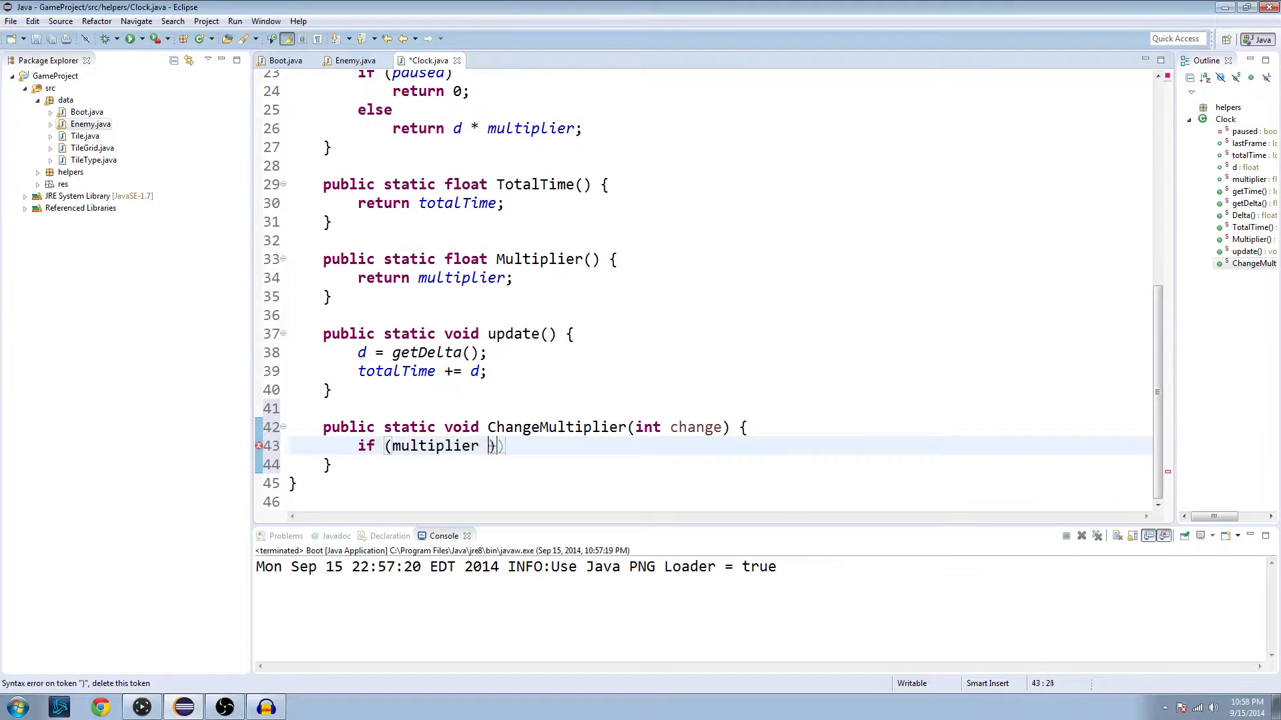
{"action": "type", "text": "+ change"}
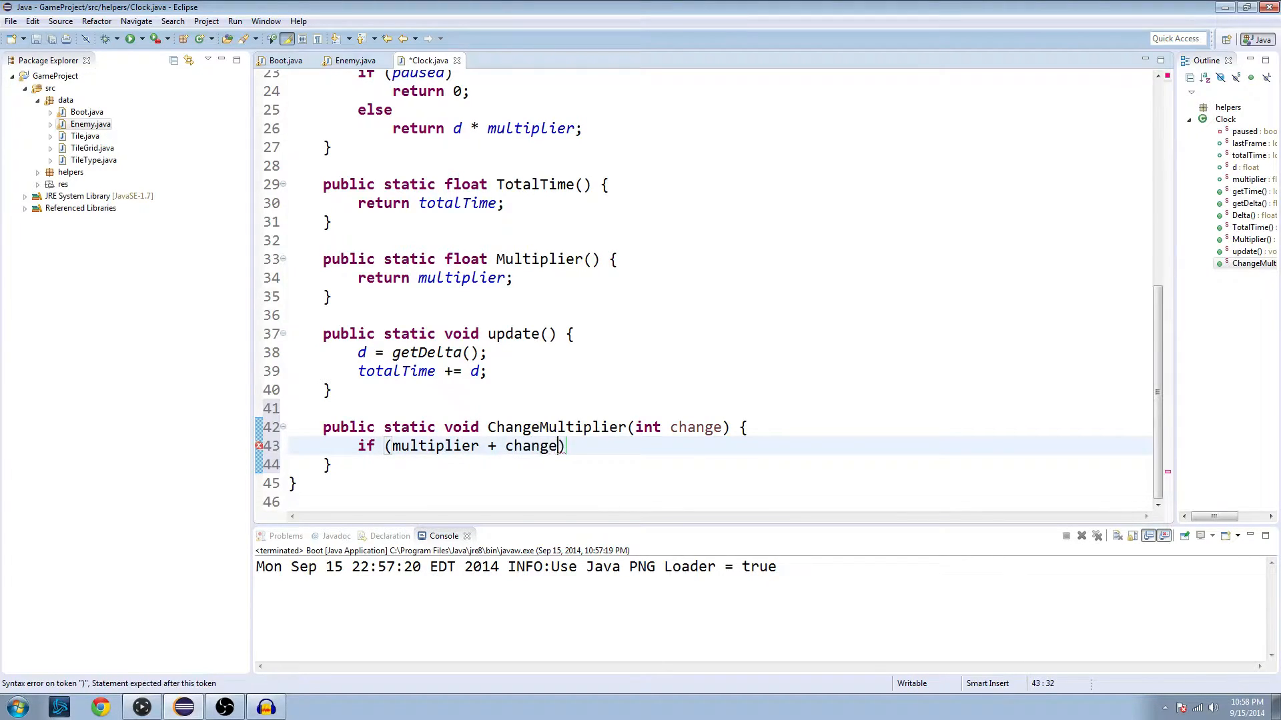
{"action": "type", "text": "< -1"}
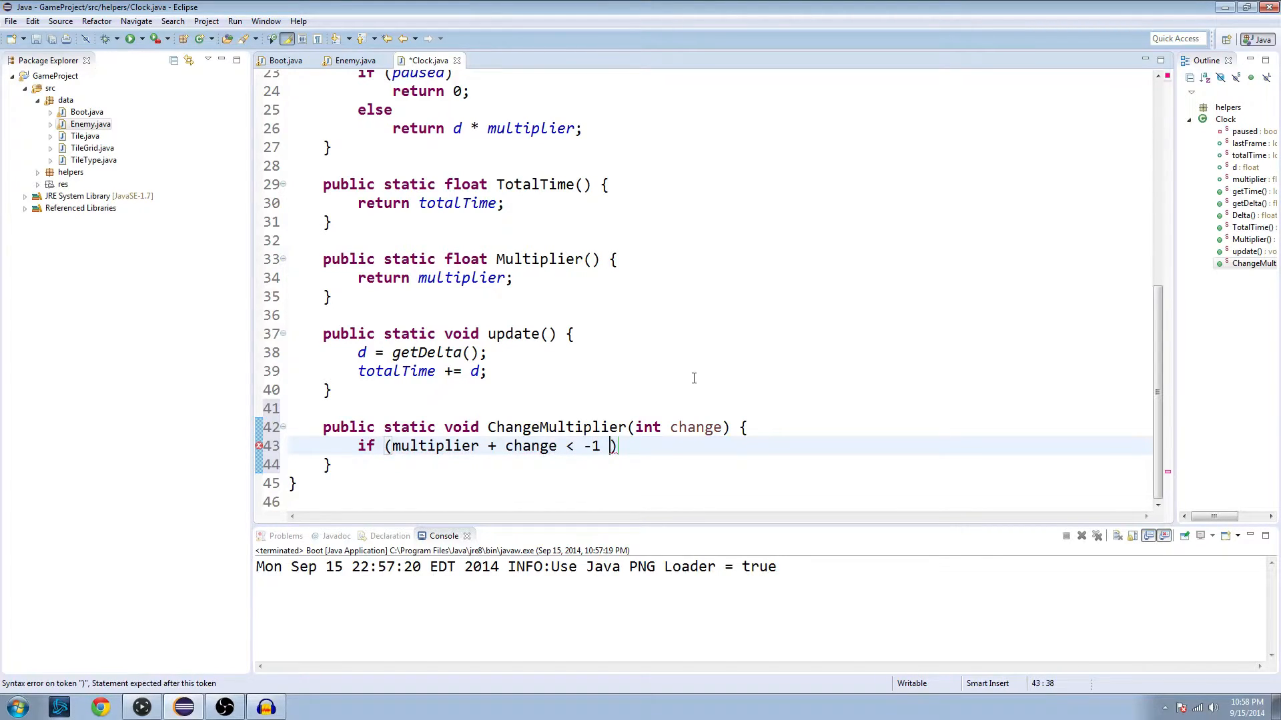
{"action": "type", "text": "&&"}
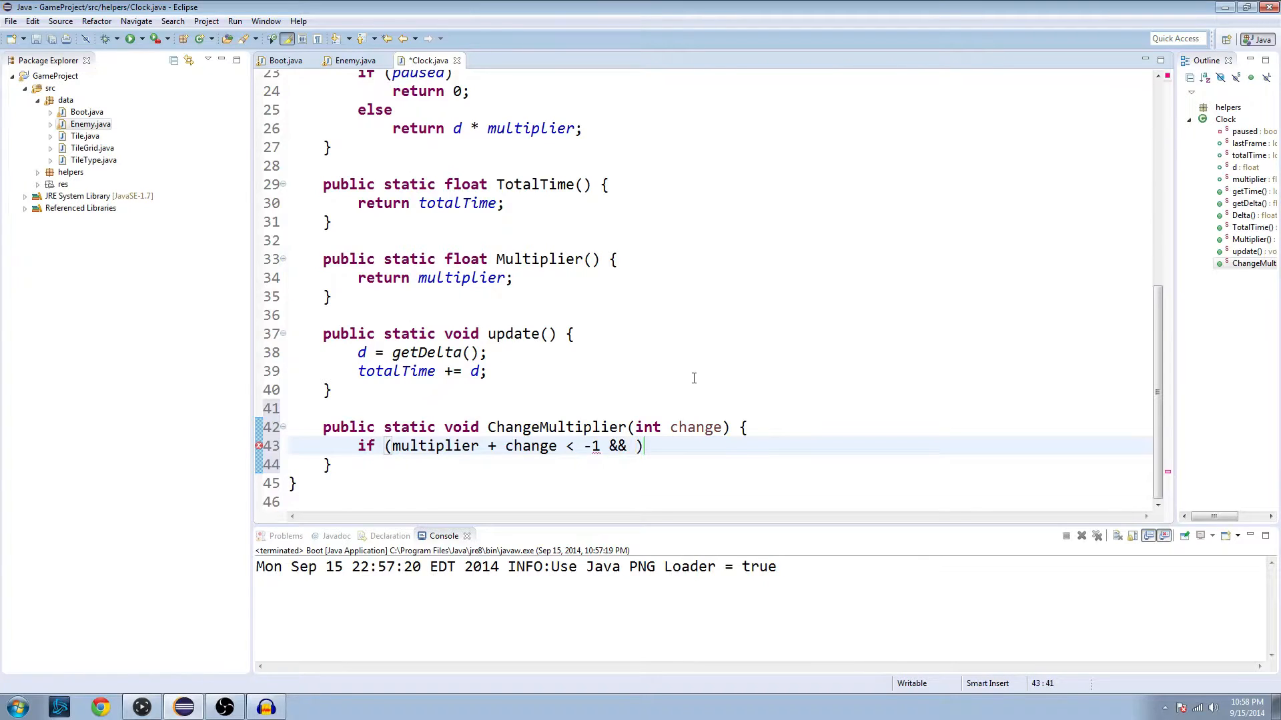
{"action": "type", "text": "mui"}
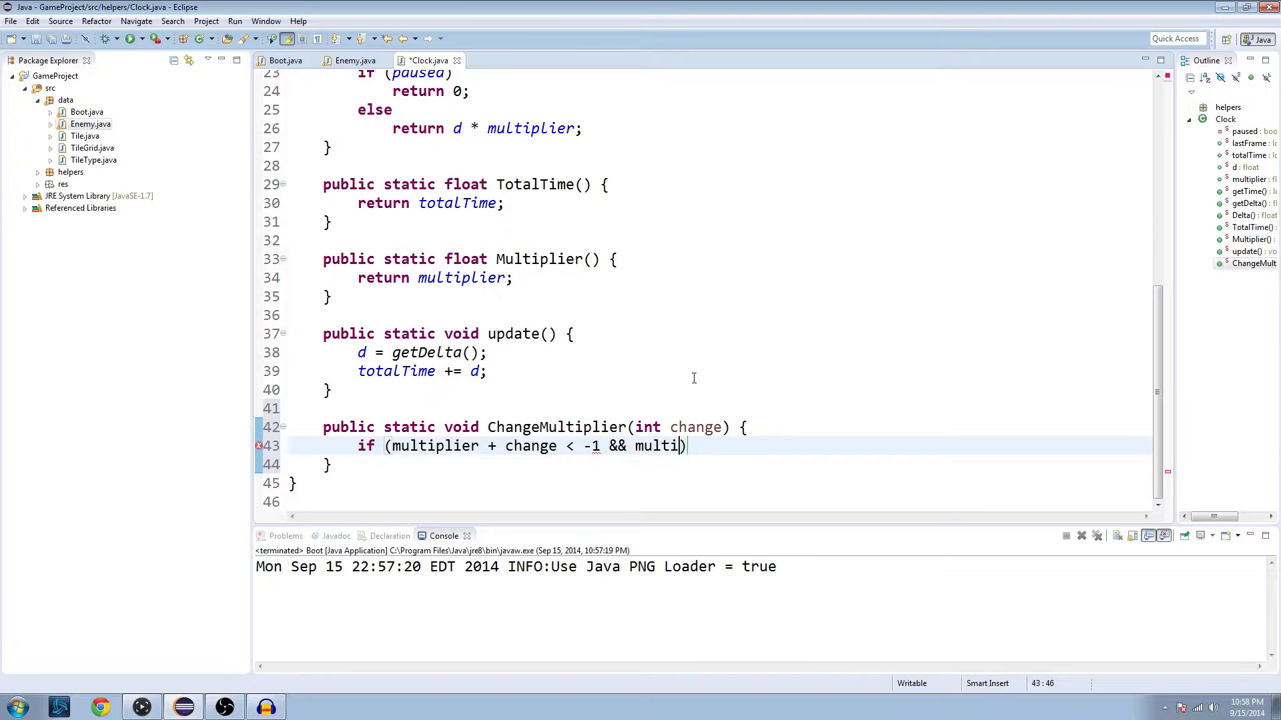
{"action": "type", "text": "plier + chang"}
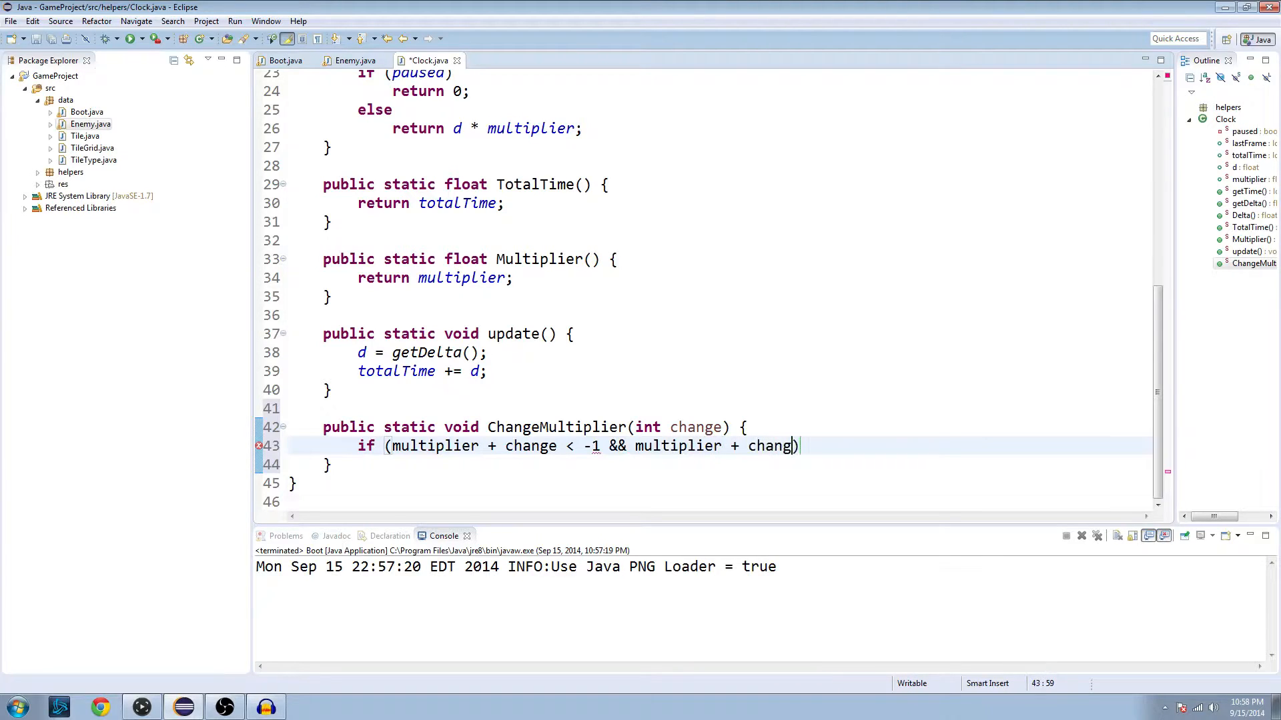
{"action": "type", "text": "> 7"}
{"action": "type", "text": "m"}
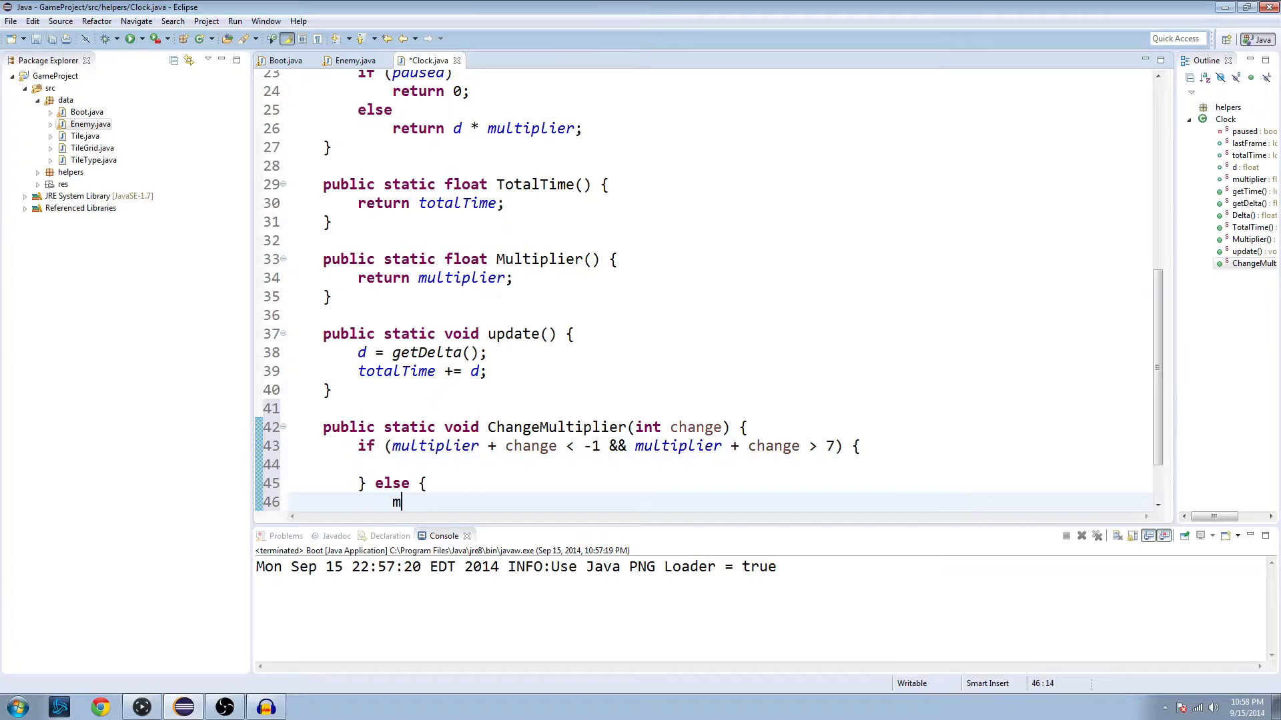
Add multiplier += change in the else branch and select the -1 lower bound to retype it
{"action": "type", "text": "ultiplier"}
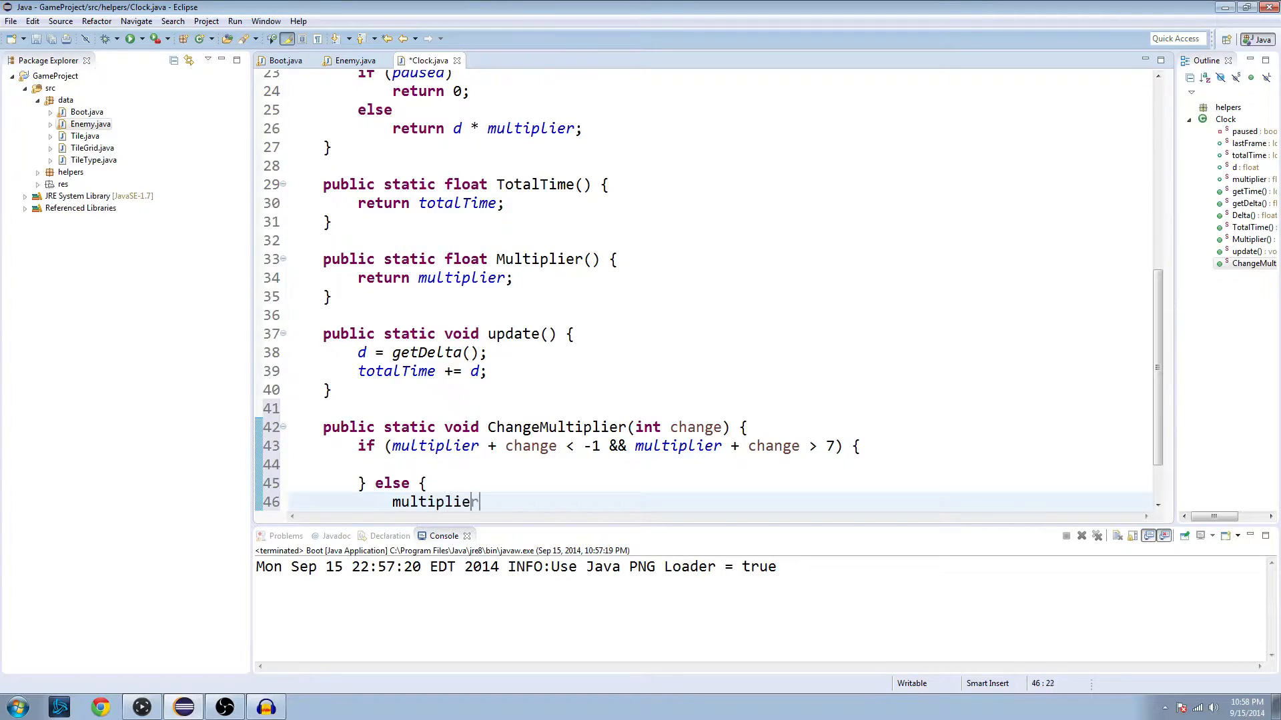
{"action": "type", "text": "+= change;"}
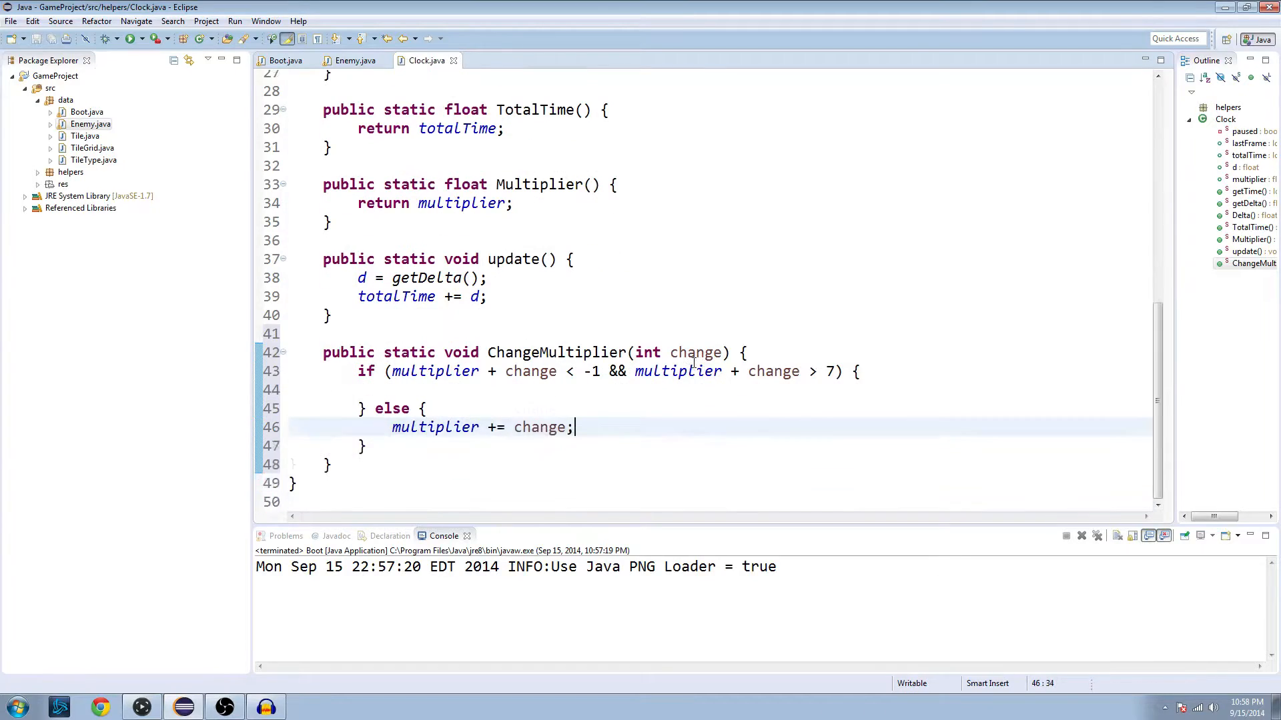
{"action": "mouse_move", "coordinate": [677, 372]}
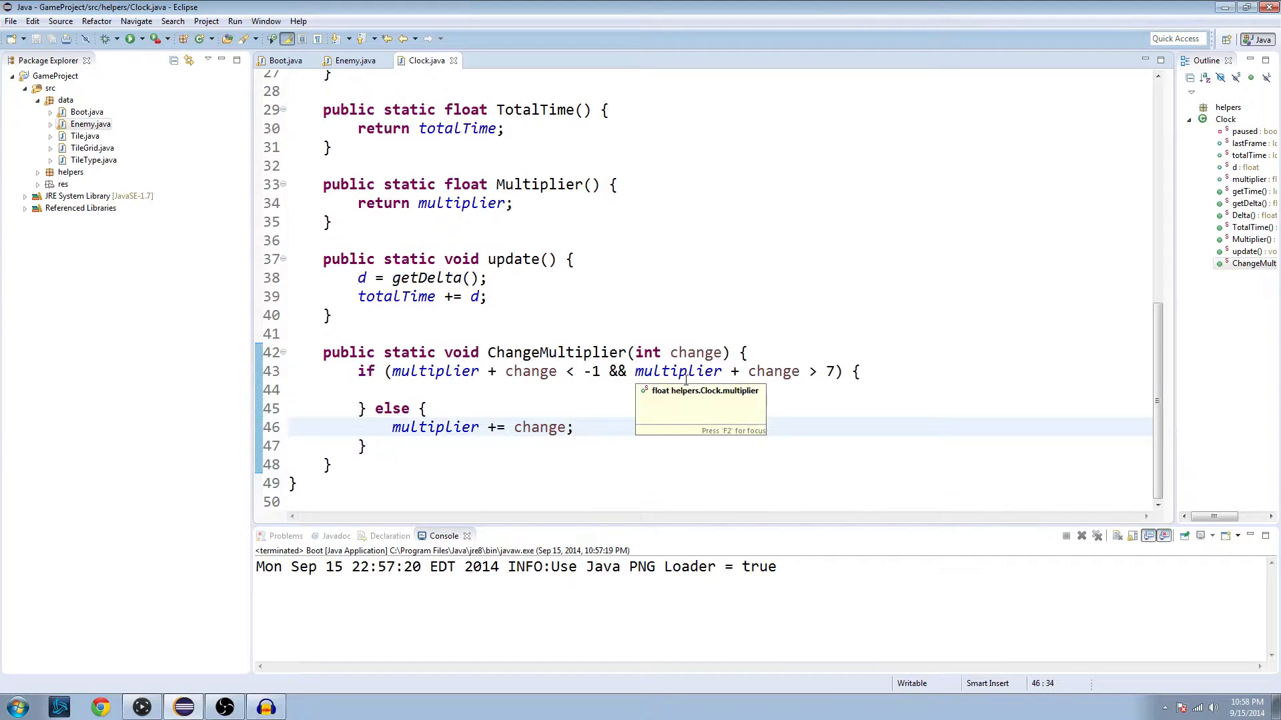
{"action": "mouse_move", "coordinate": [396, 344]}
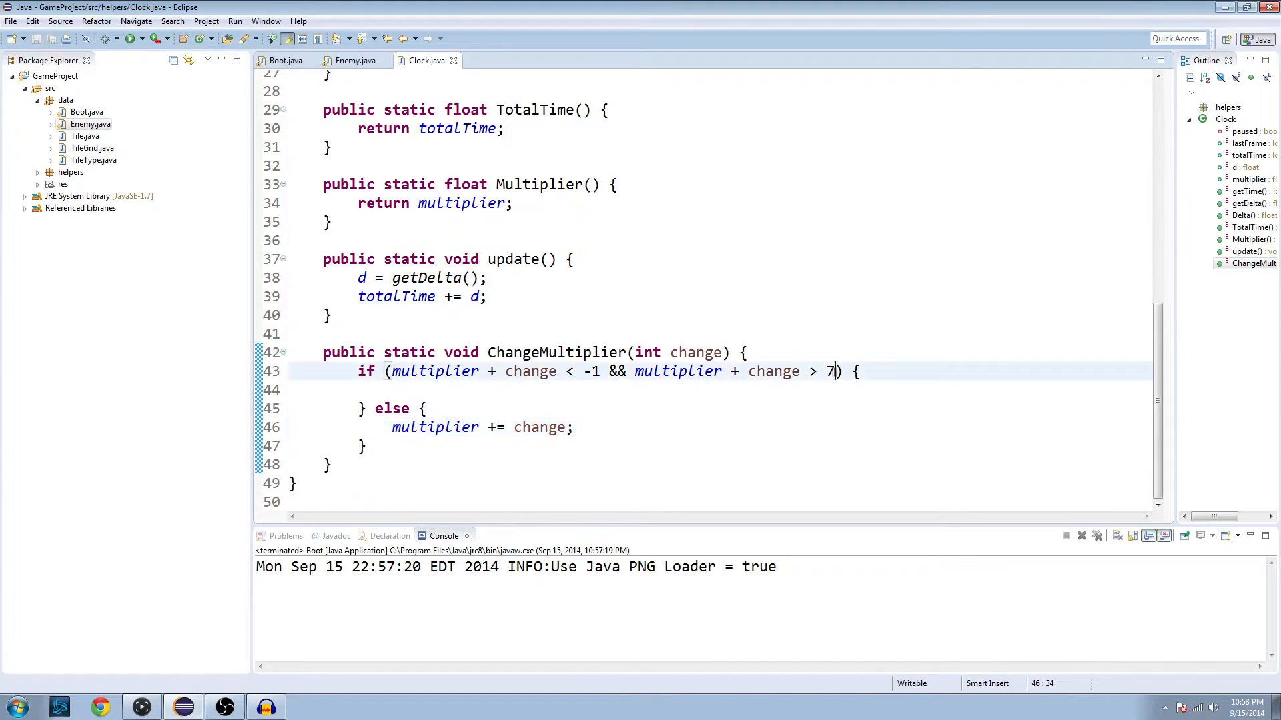
{"action": "double_click", "coordinate": [588, 371]}
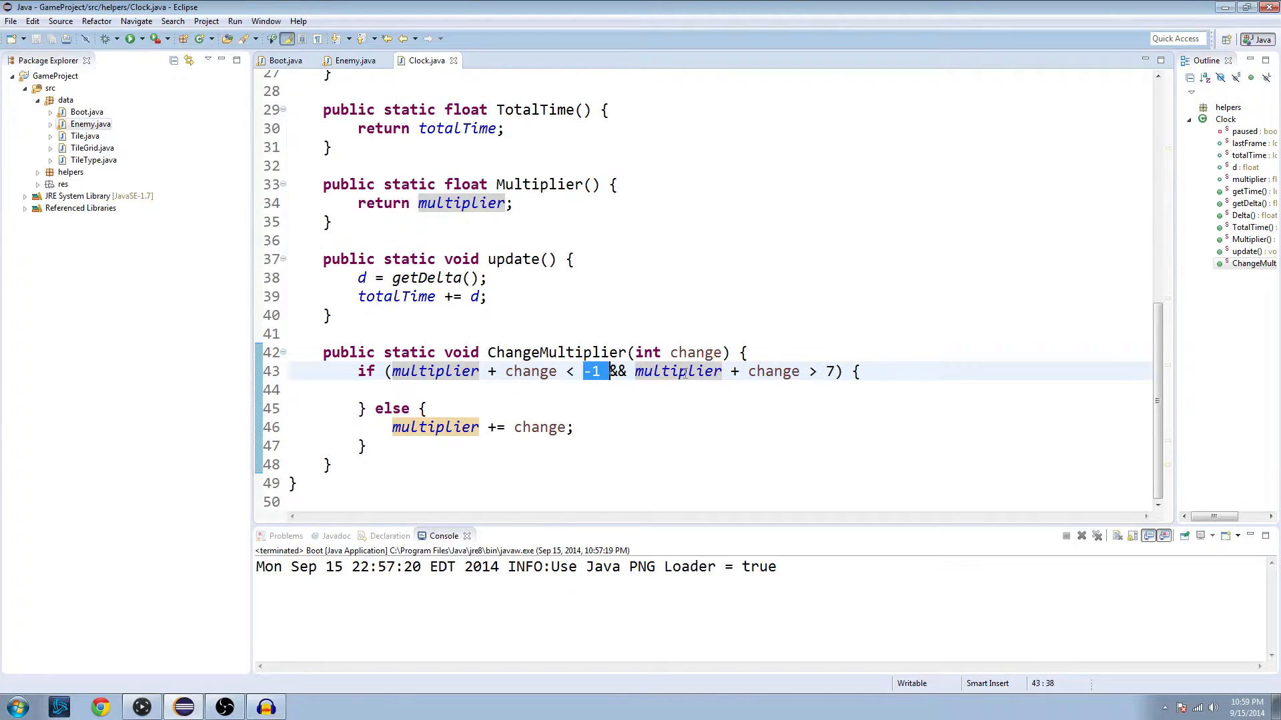
{"action": "mouse_move", "coordinate": [677, 371]}
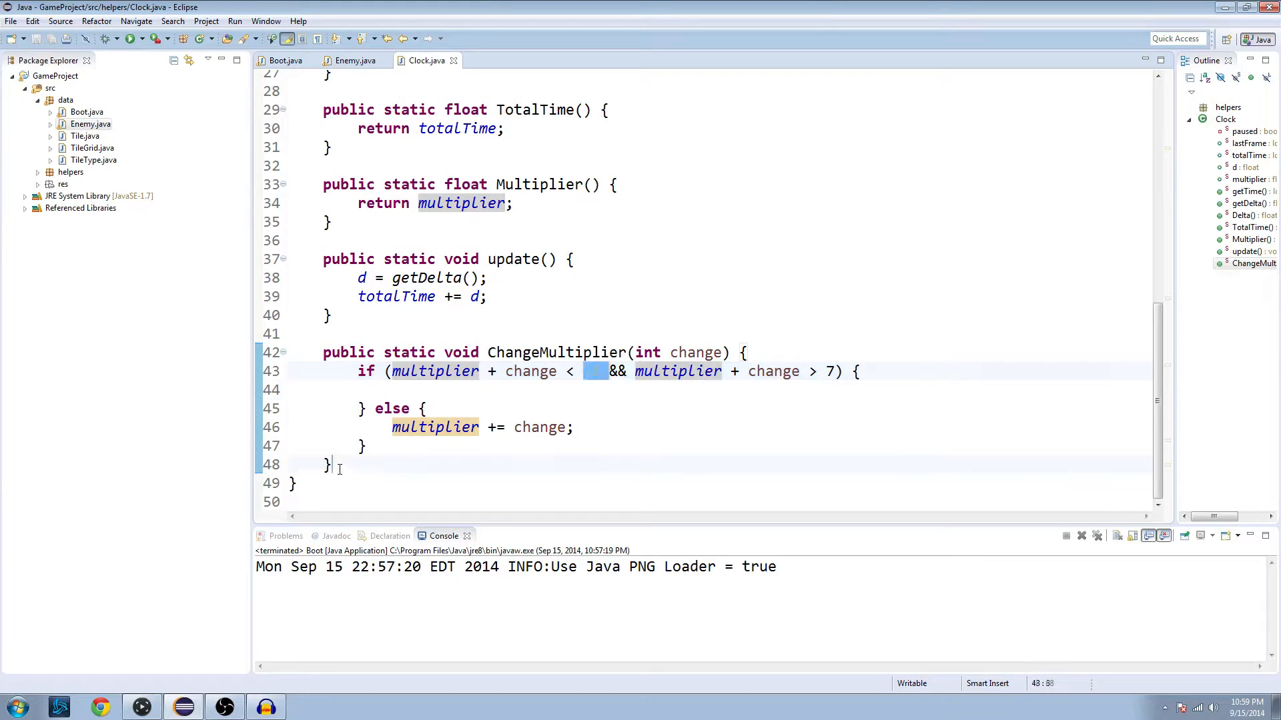
Retype the -1 bound, then write Pause() setting paused to false if paused, else true
{"action": "type", "text": "-1"}
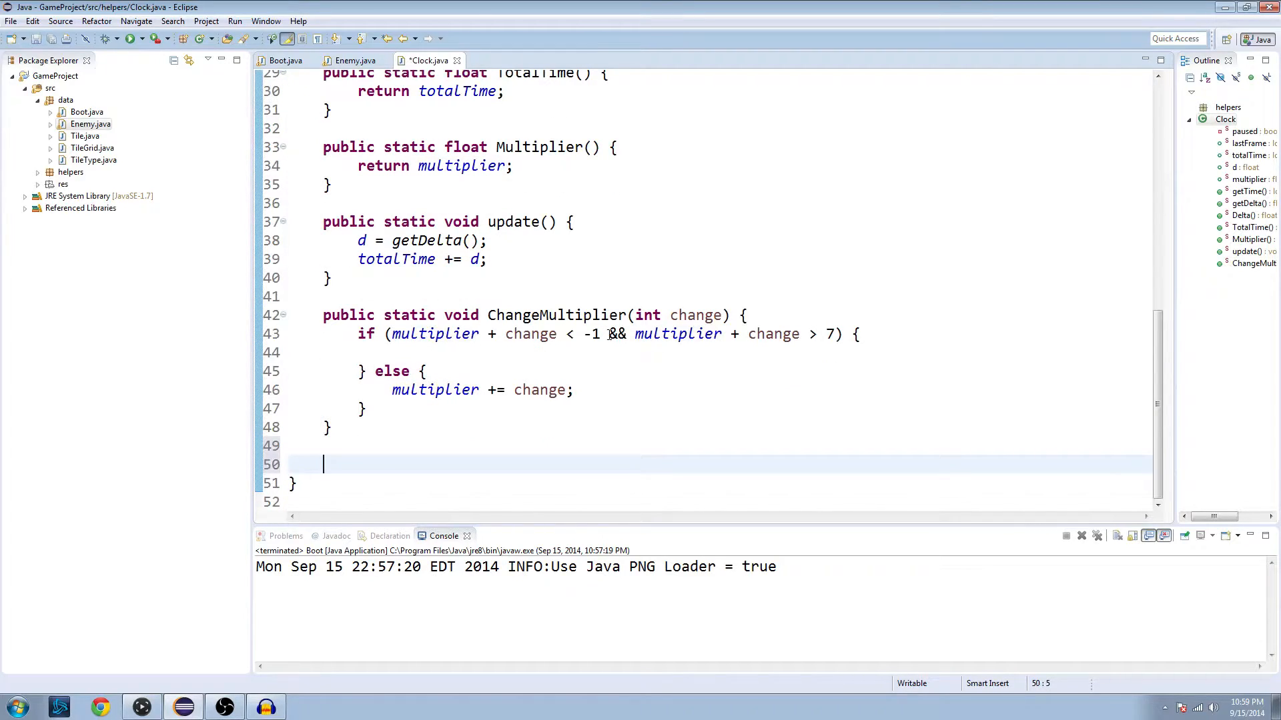
{"action": "type", "text": "pub"}
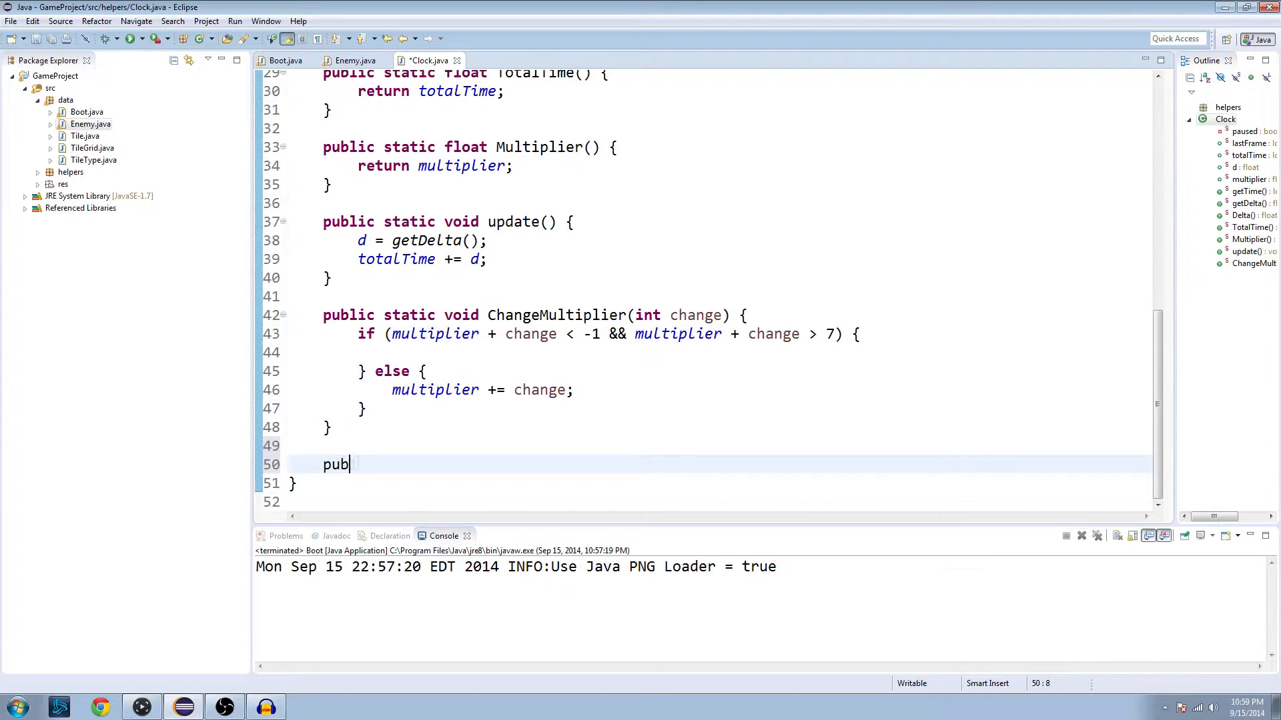
{"action": "type", "text": "lic static void Pause() {"}
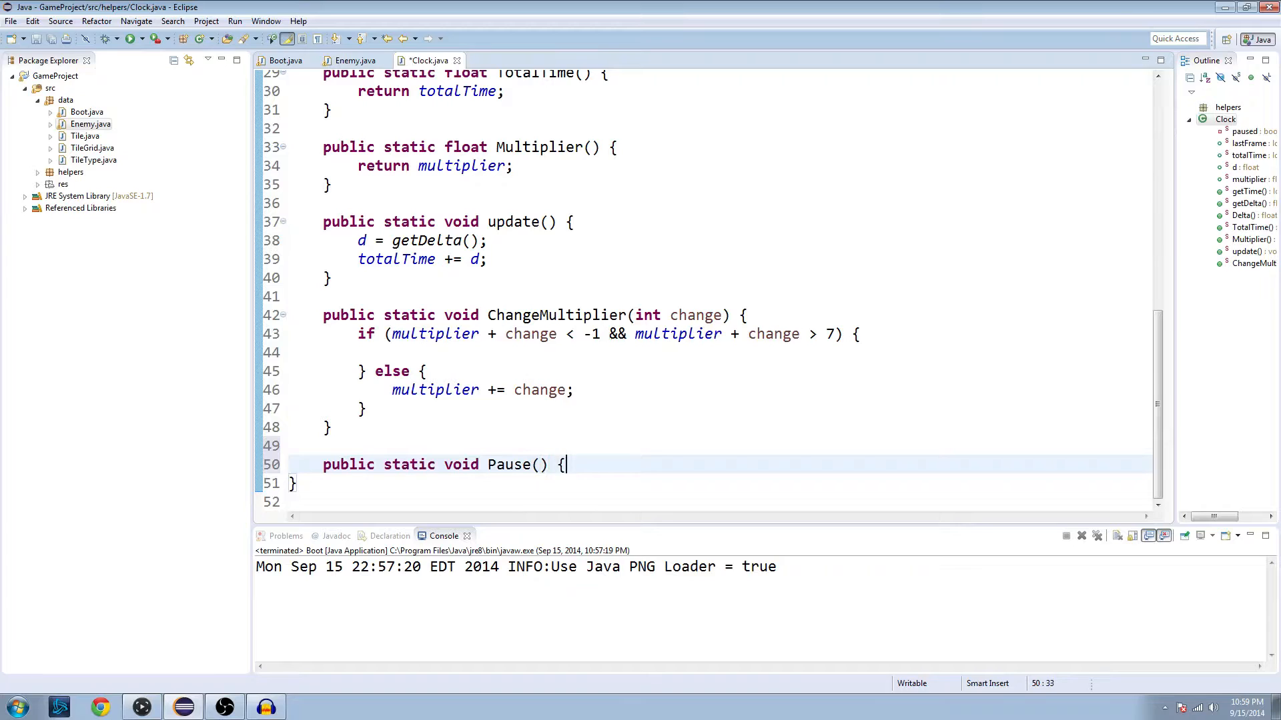
{"action": "type", "text": "if"}
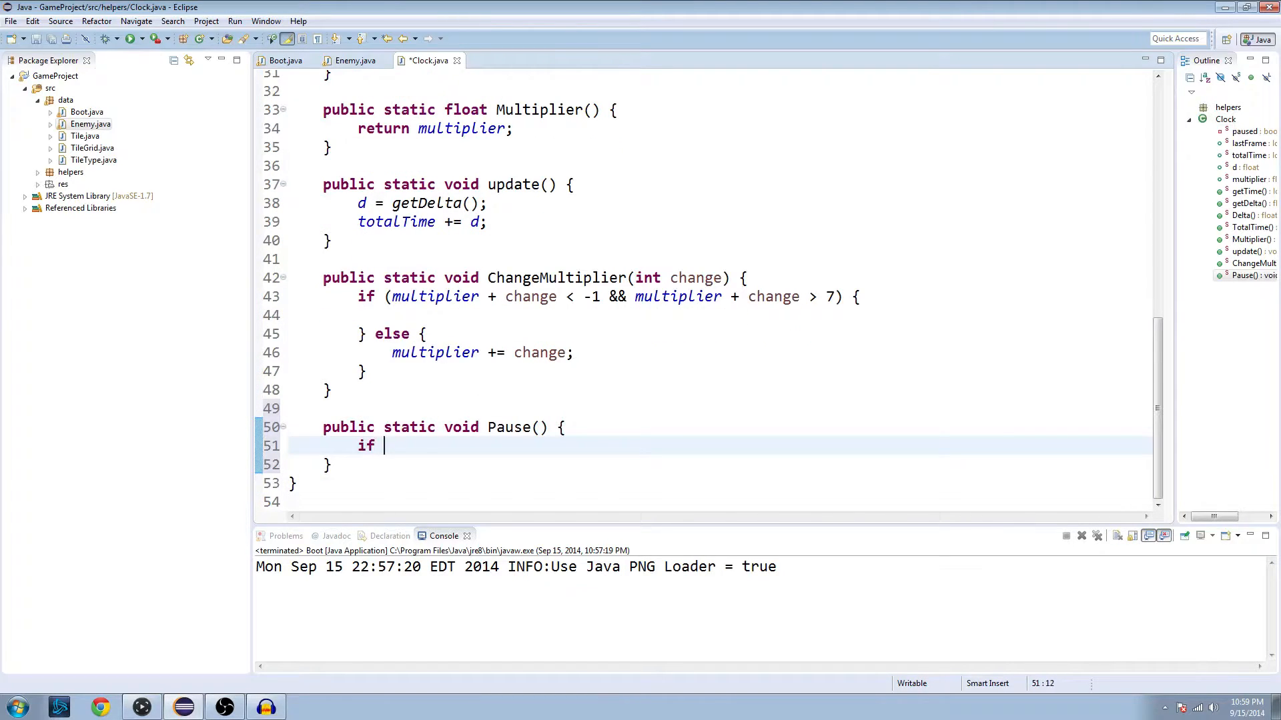
{"action": "type", "text": "(paus)"}
{"action": "type", "text": "paused ="}
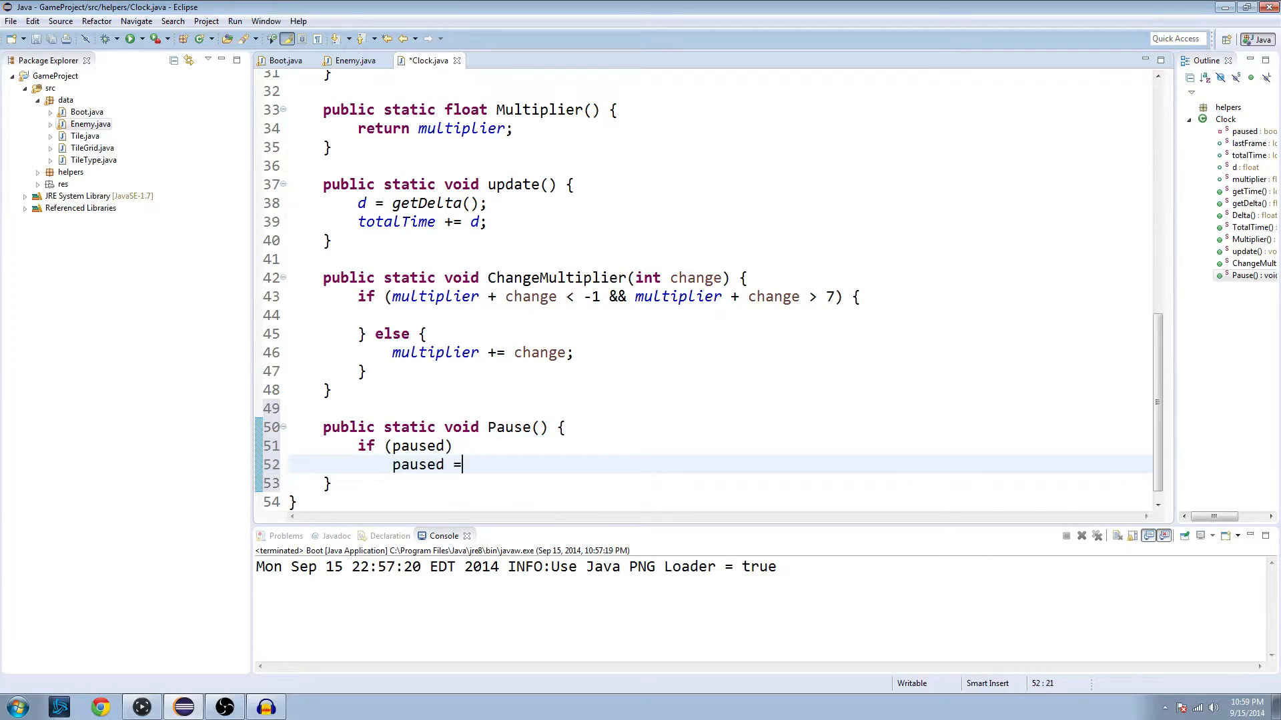
{"action": "type", "text": "false;"}
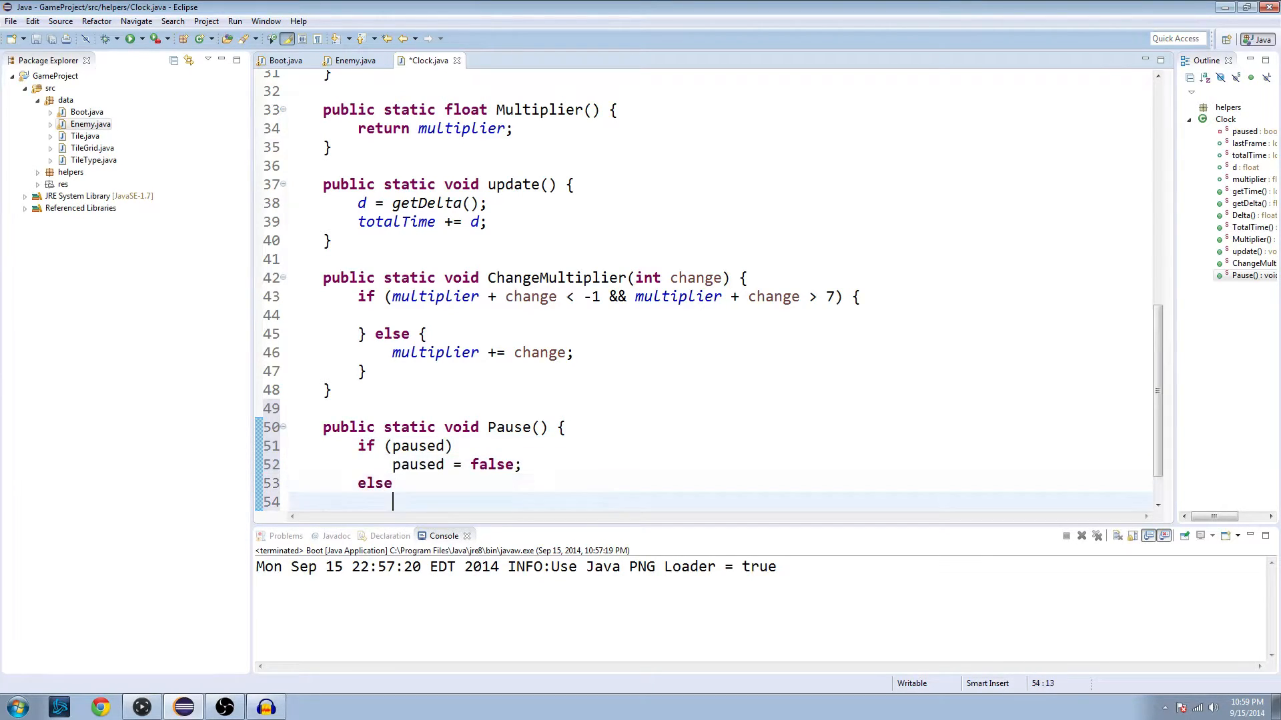
{"action": "type", "text": "paused = true;"}
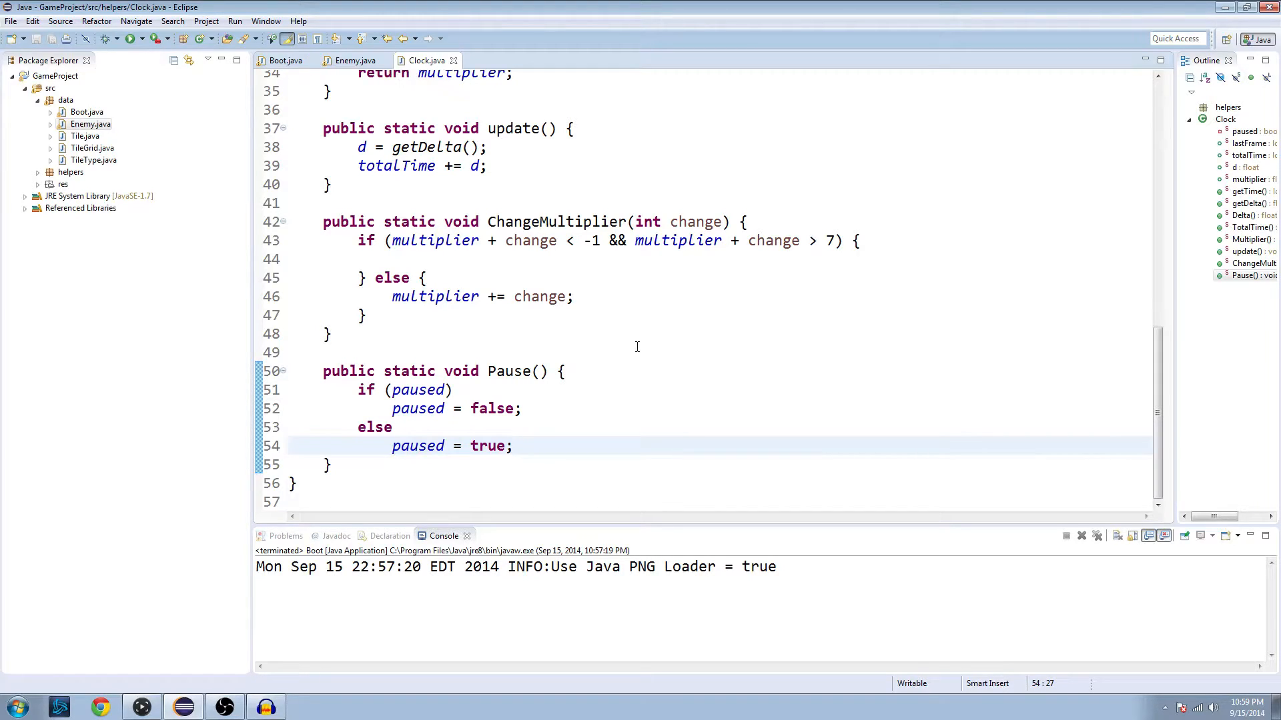
{"action": "mouse_move", "coordinate": [568, 330]}
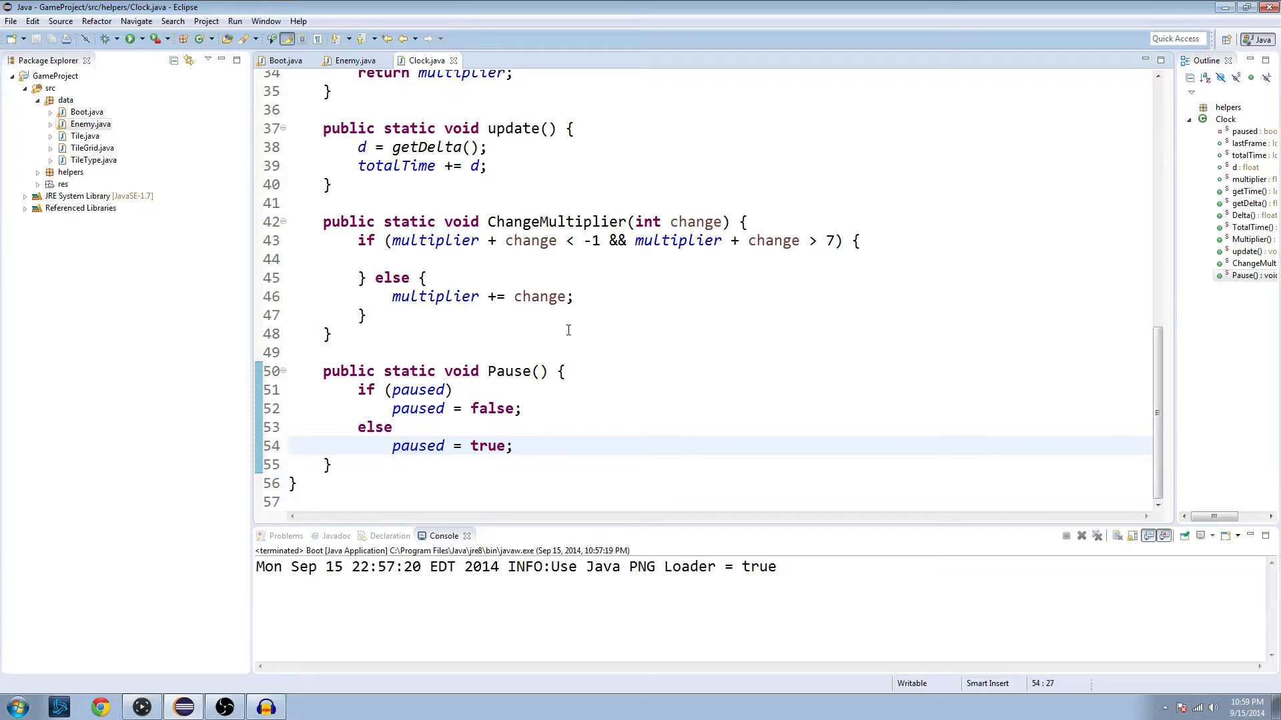
Switch to Enemy.java, select the Draw method and run the game
{"action": "left_click", "coordinate": [354, 60]}
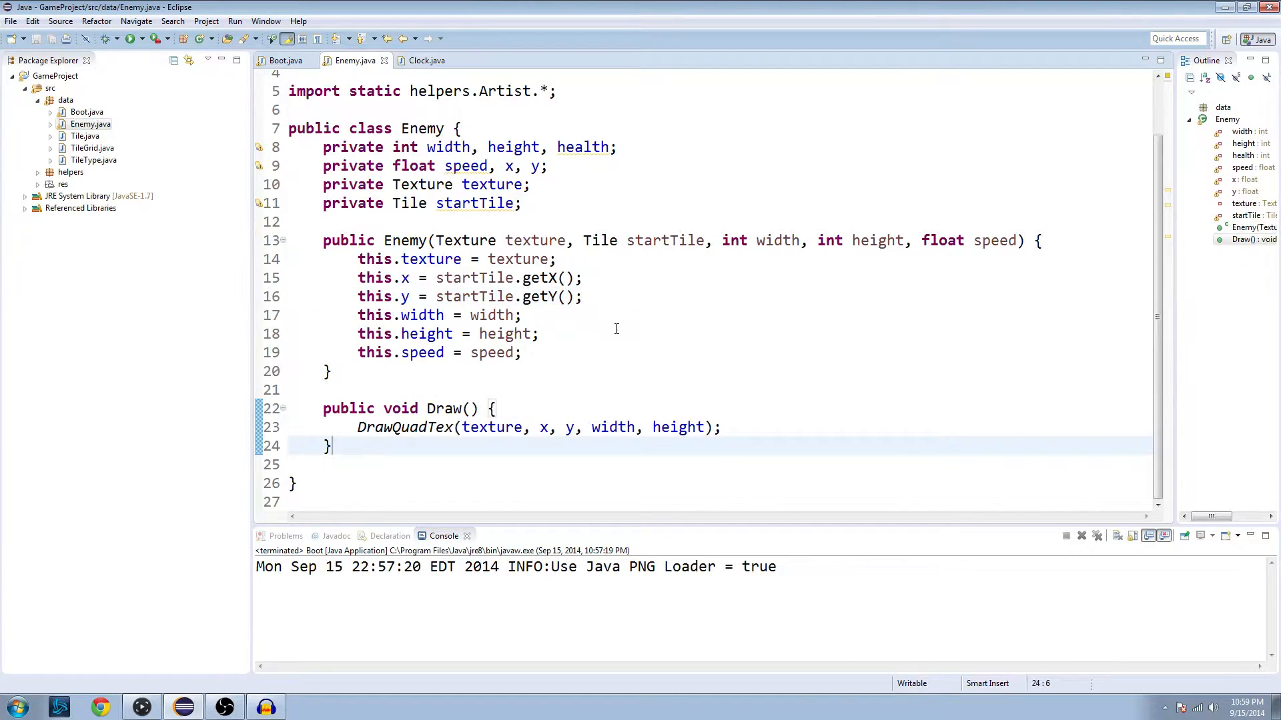
{"action": "left_click_drag", "start_coordinate": [323, 409], "coordinate": [722, 427]}
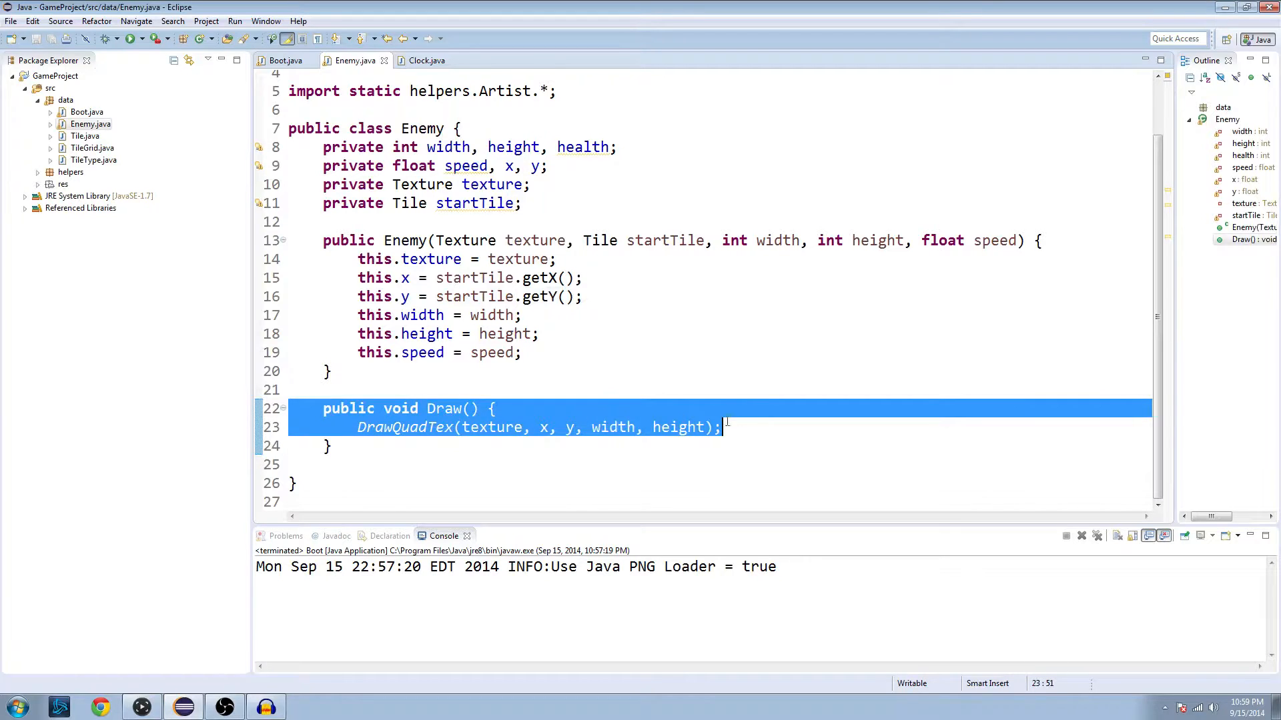
{"action": "left_click", "coordinate": [130, 38]}
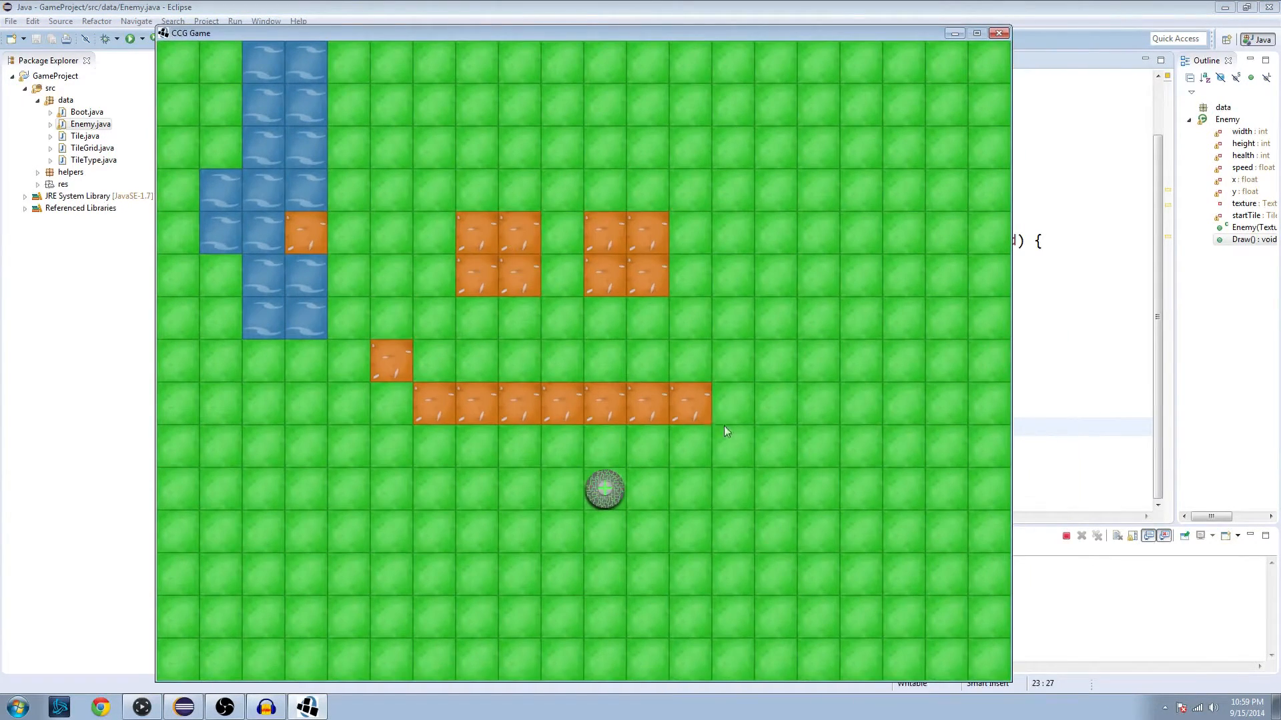
{"action": "mouse_move", "coordinate": [929, 57]}
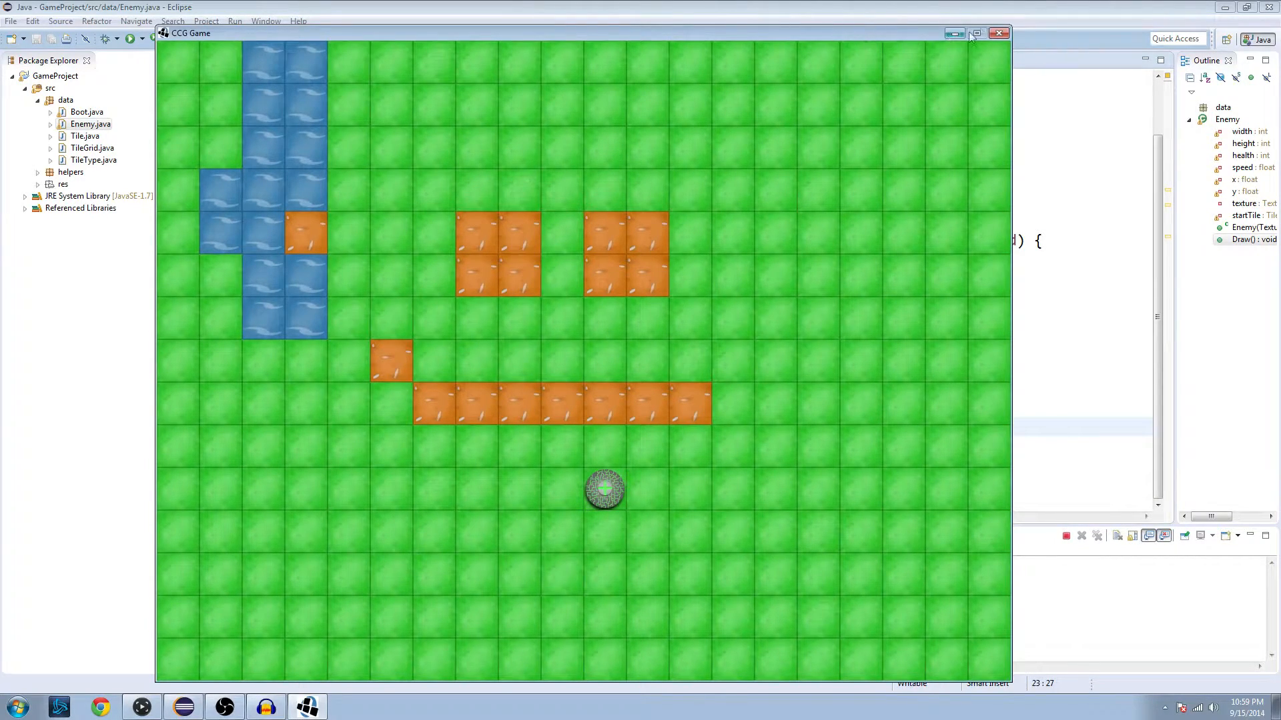
Close the CCG Game window to return to Enemy.java
{"action": "left_click", "coordinate": [998, 32]}
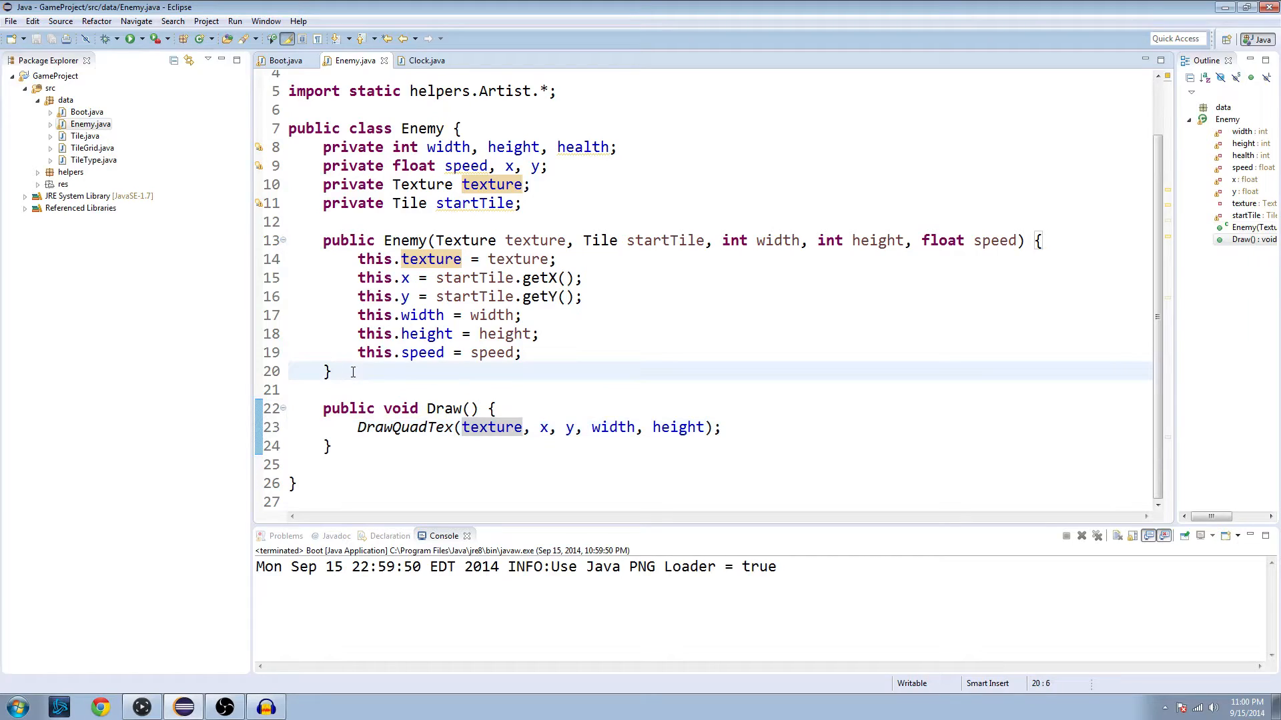
Add an empty public void Update() method above Draw() in Enemy
{"action": "type", "text": "public v"}
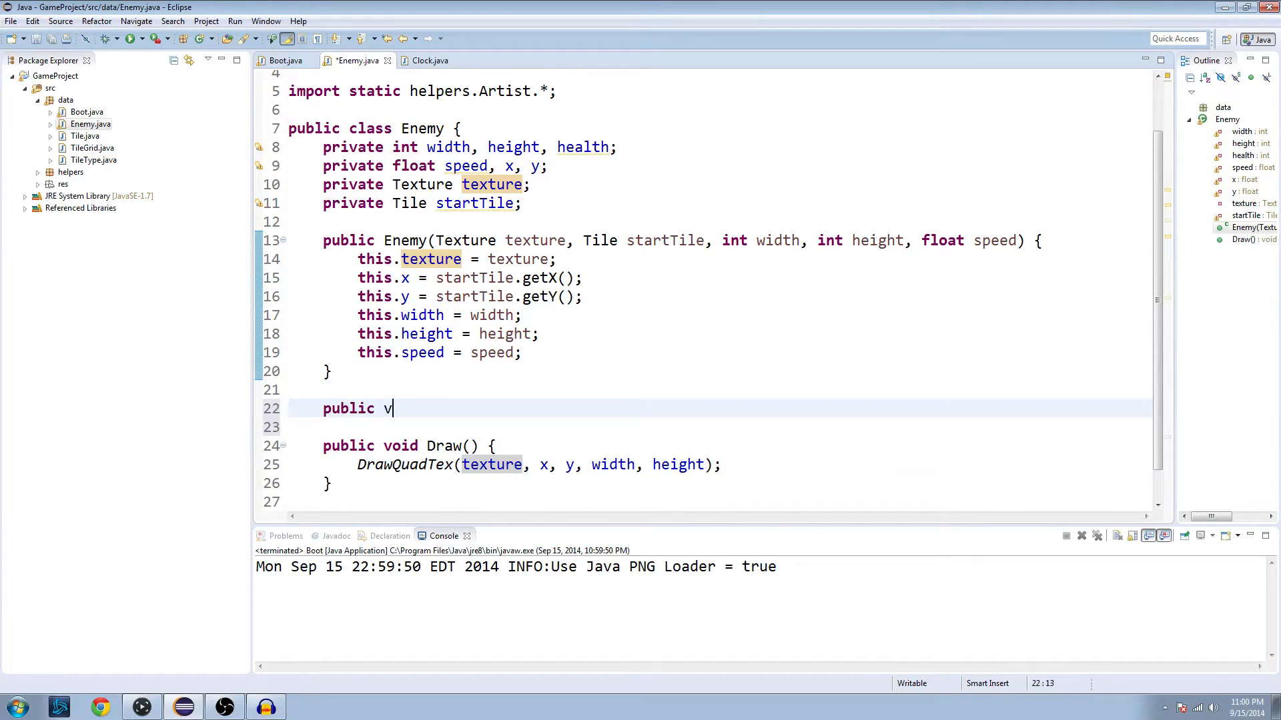
{"action": "type", "text": "oid Upd"}
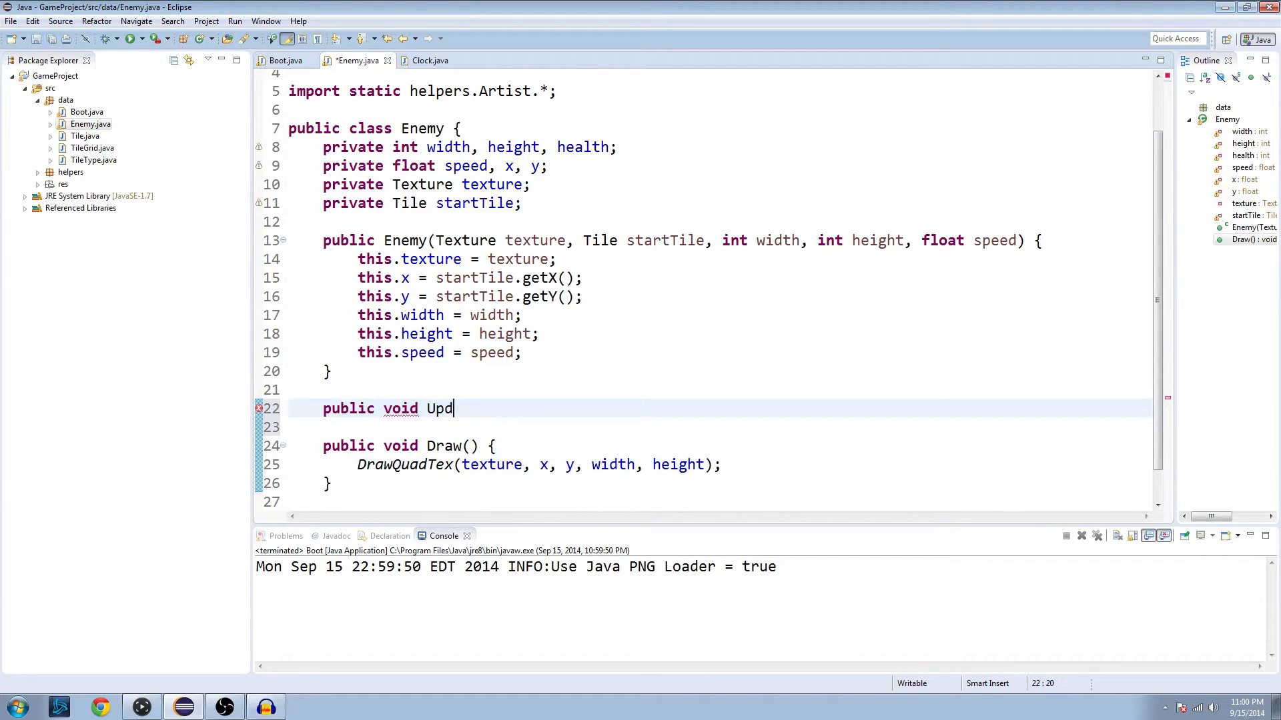
{"action": "type", "text": "ate() {"}
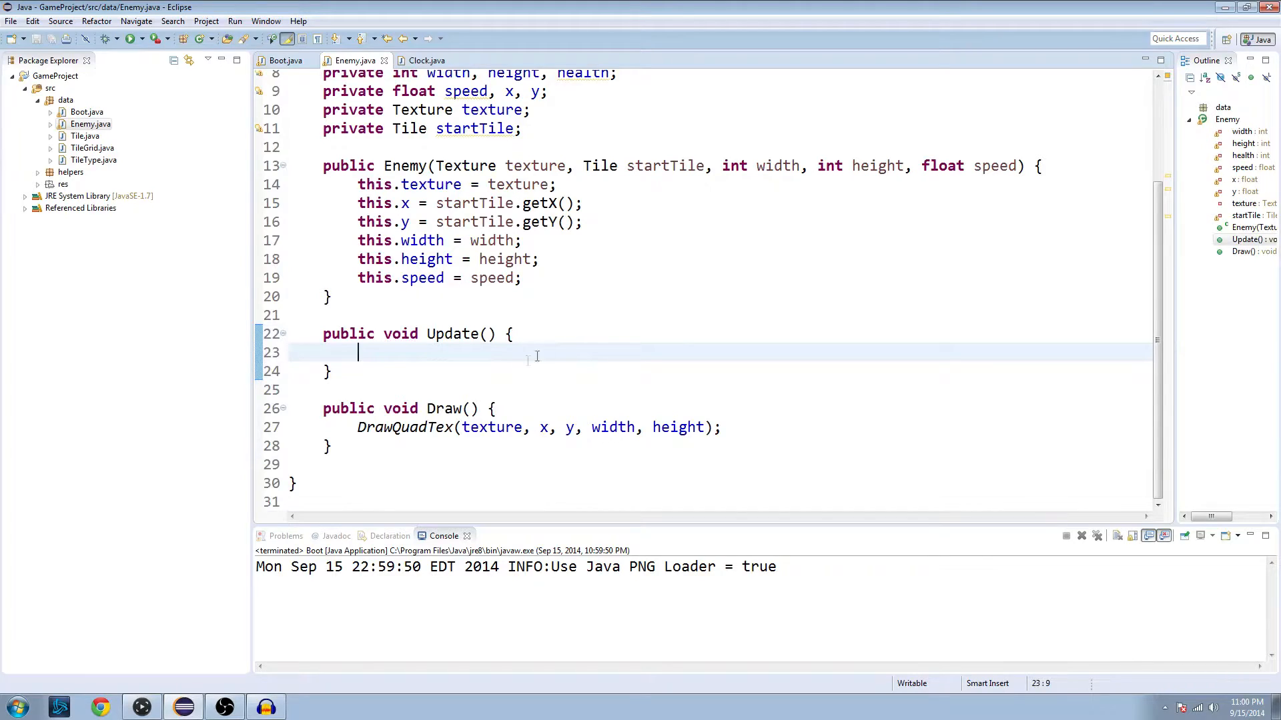
Add import static helpers.Clock.* at the top of Enemy.java
{"action": "type", "text": "i"}
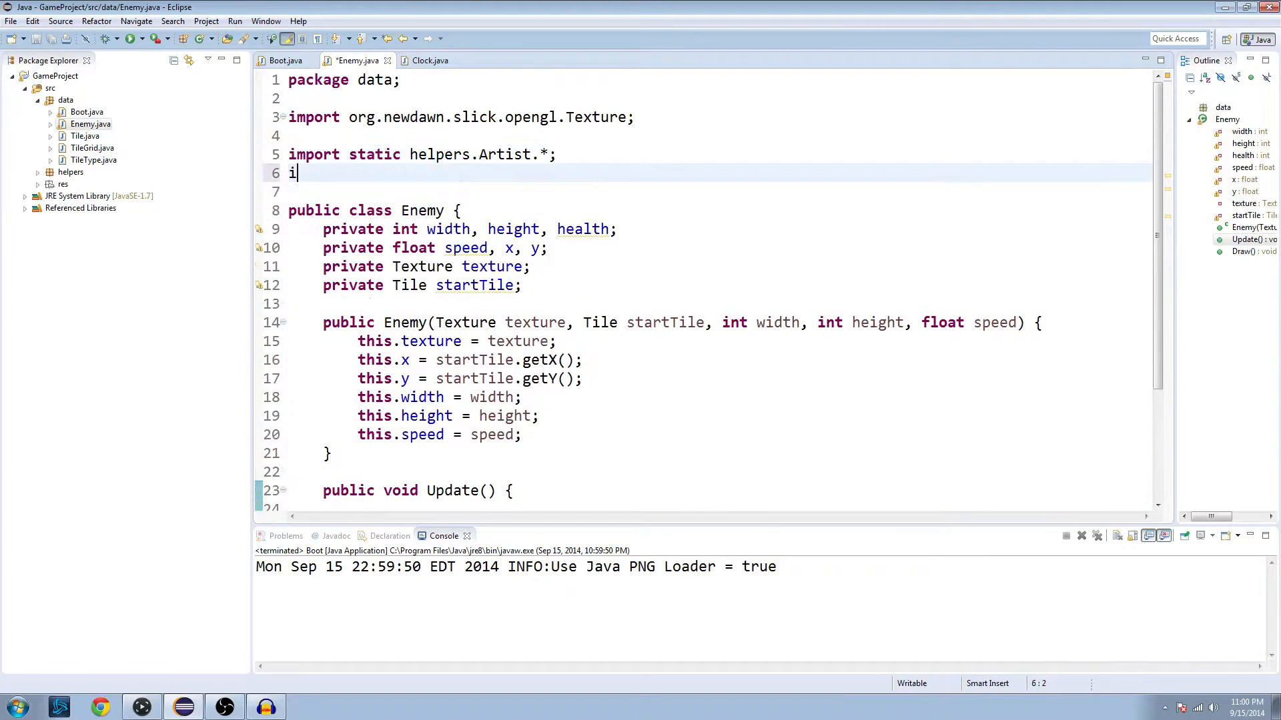
{"action": "type", "text": "mport stati"}
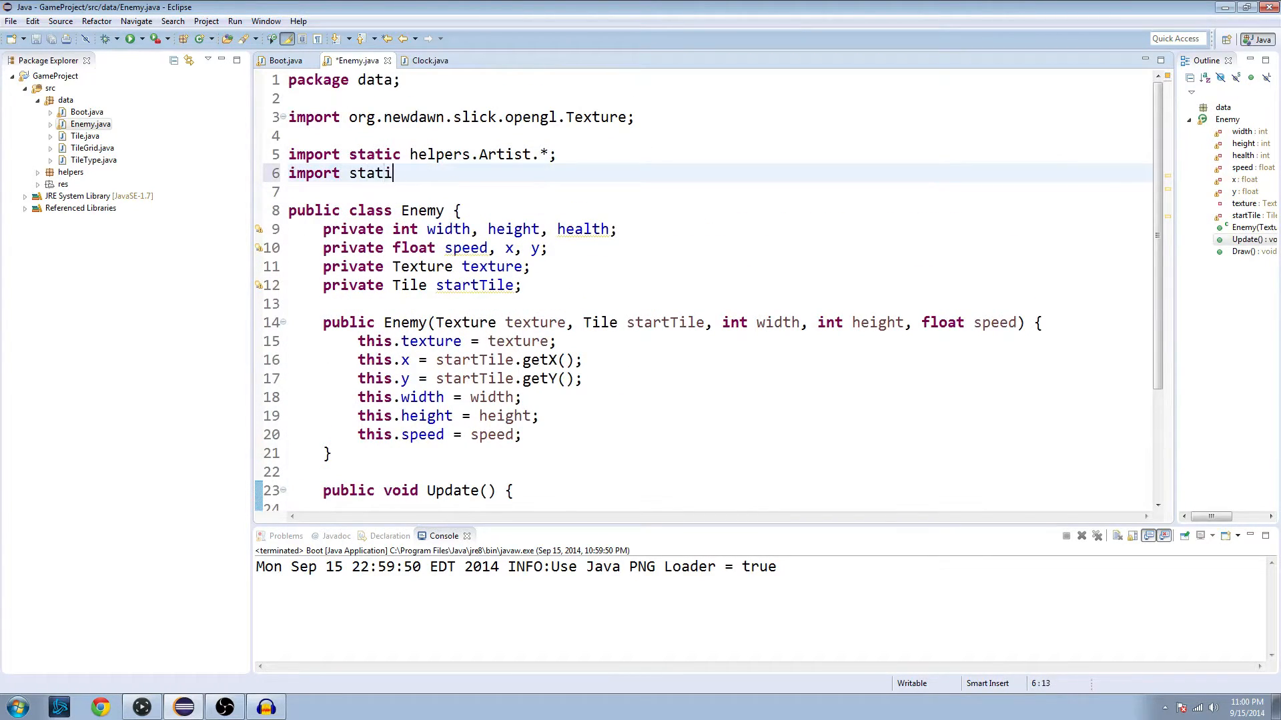
{"action": "type", "text": "c helpers.Clock.*;"}
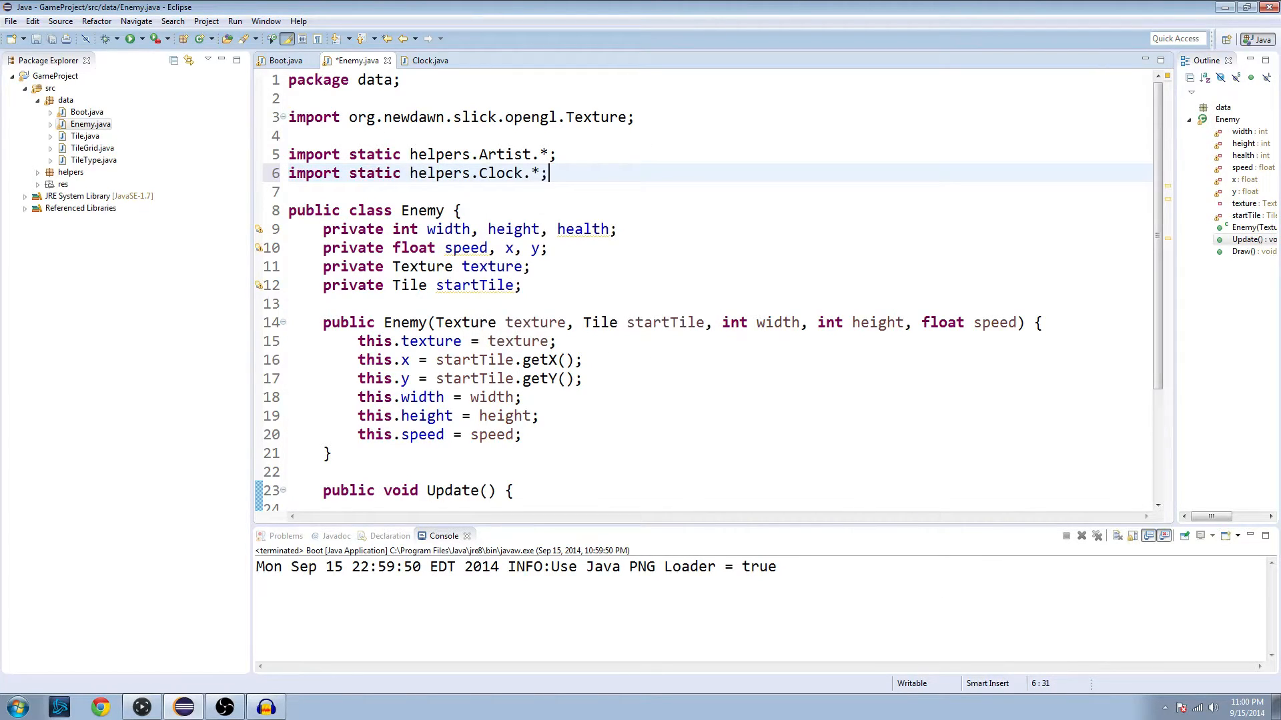
{"action": "scroll", "scroll_direction": "down", "scroll_amount": 3}
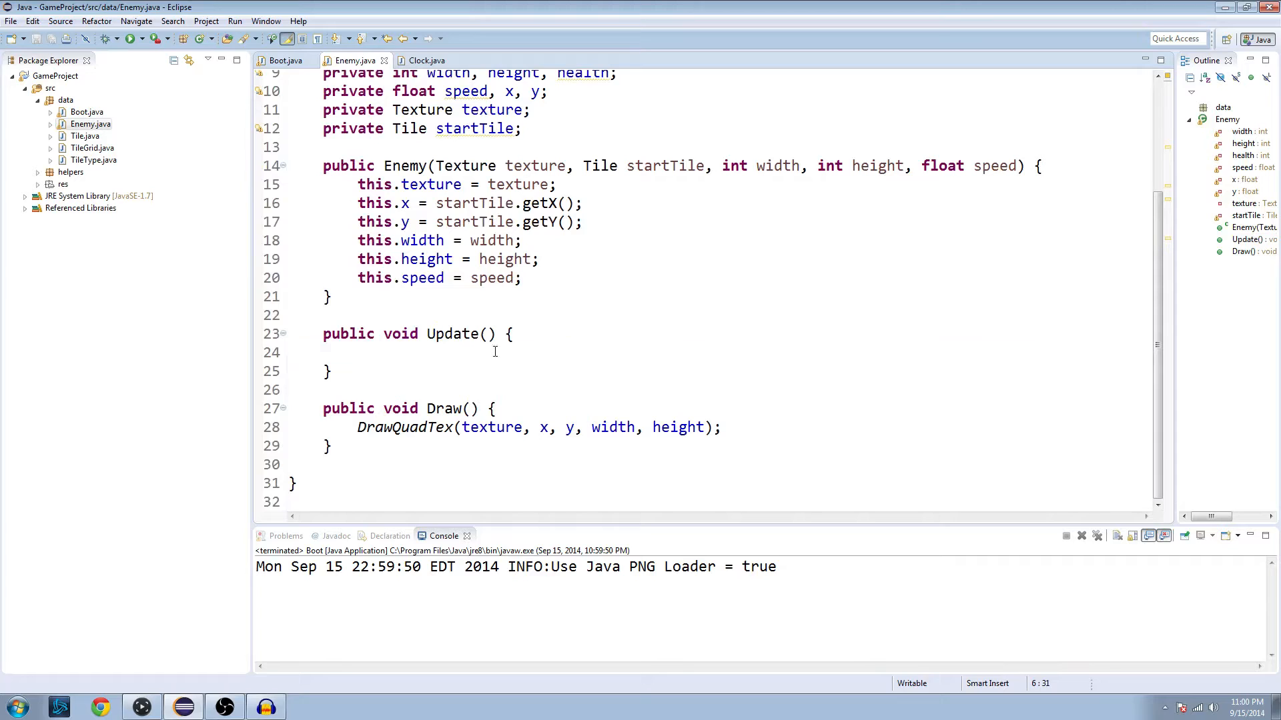
Write x += Delta() * speed inside Update() and review the class
{"action": "type", "text": "x"}
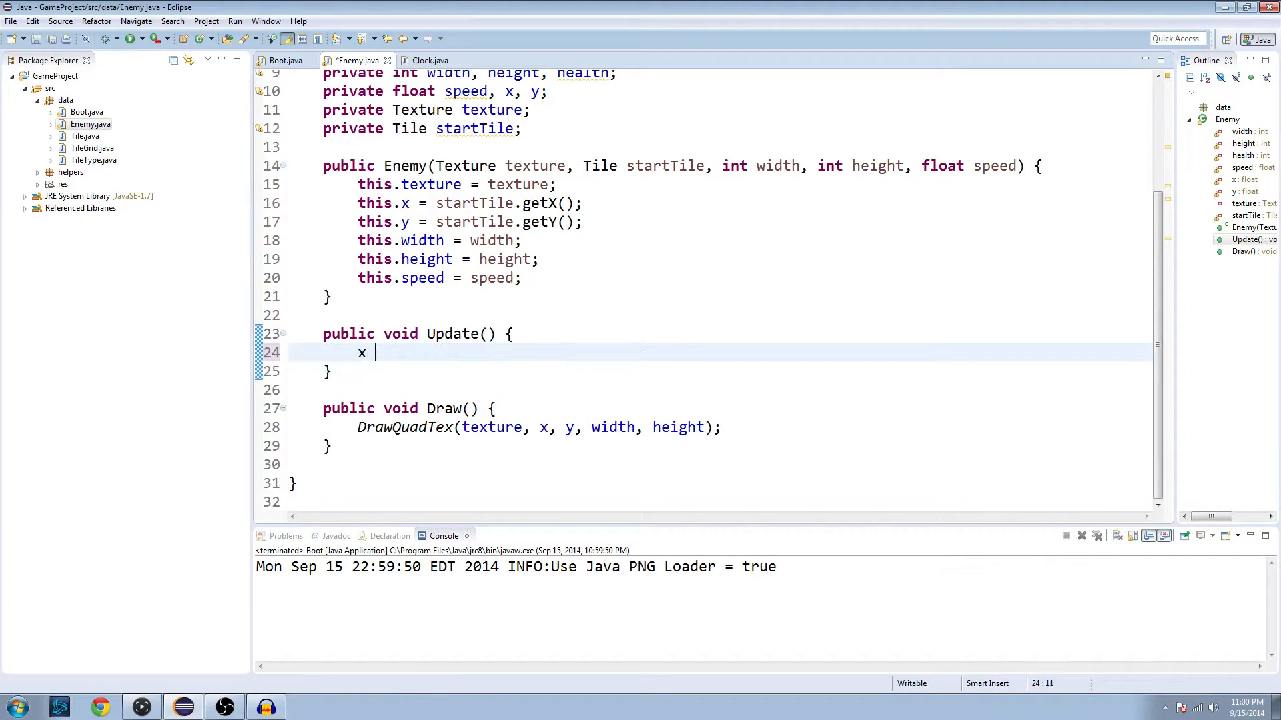
{"action": "type", "text": "+="}
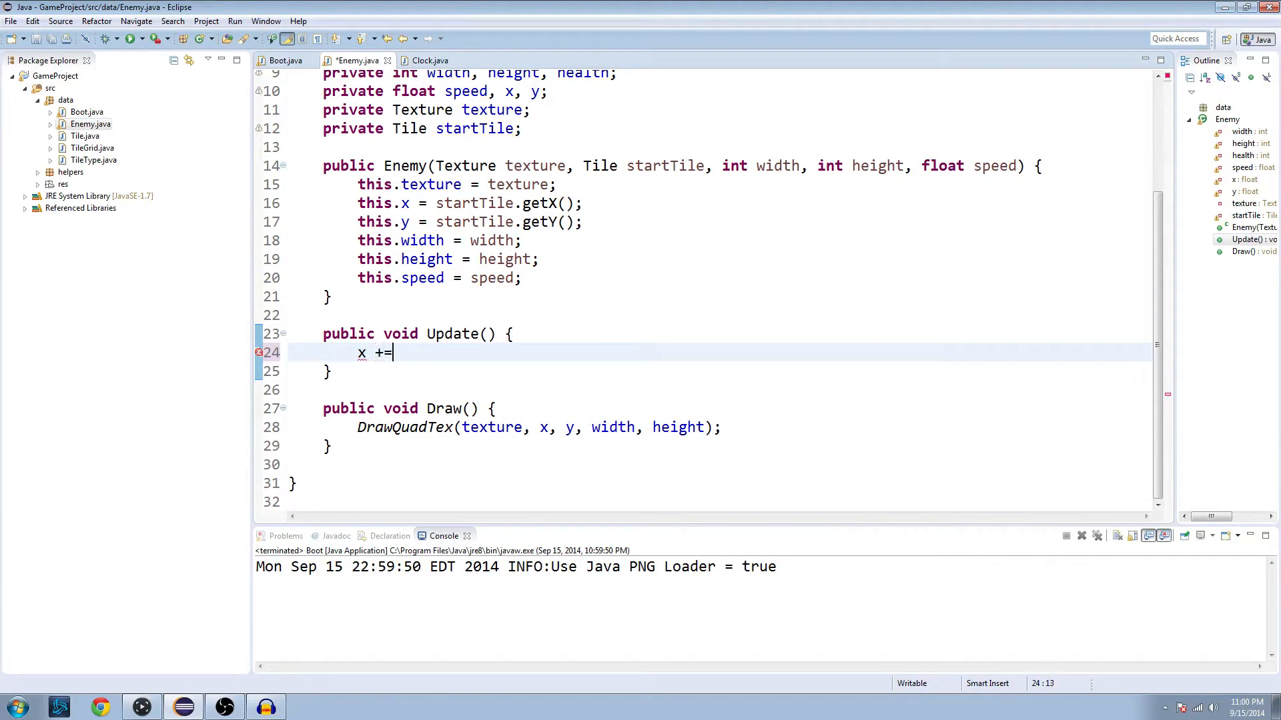
{"action": "type", "text": "Delta() * speed;"}
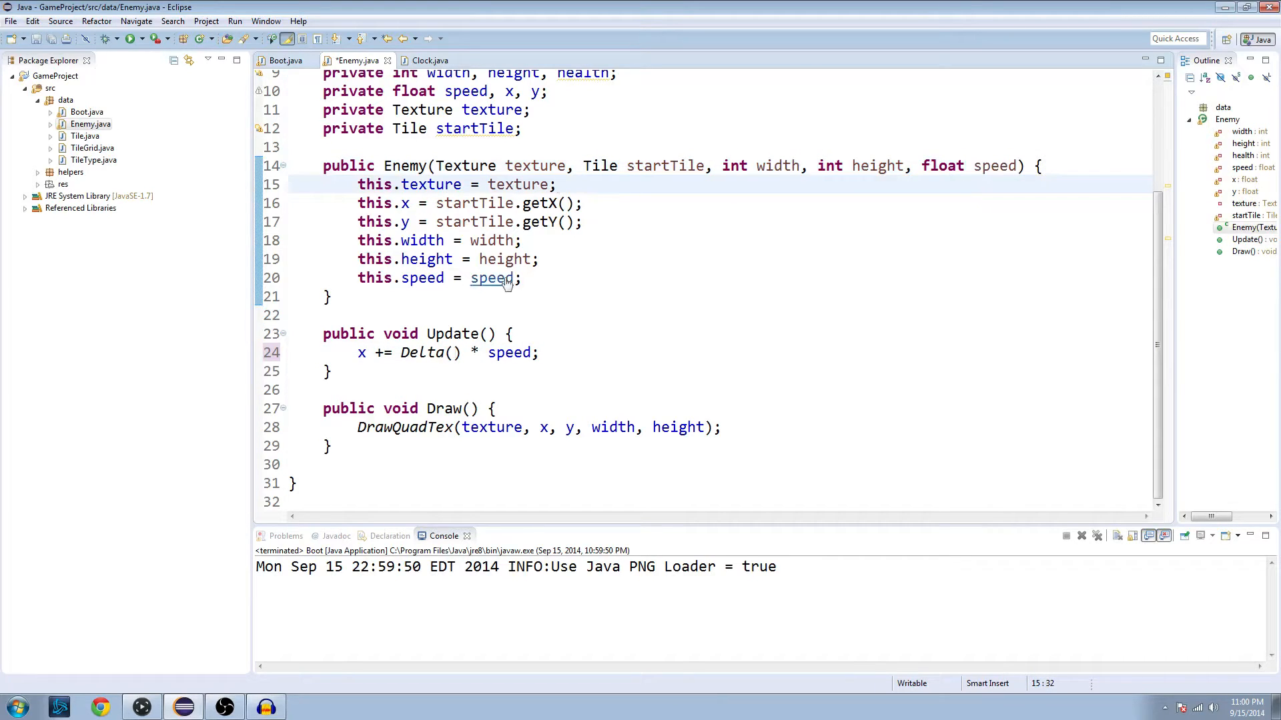
{"action": "left_click", "coordinate": [427, 60]}
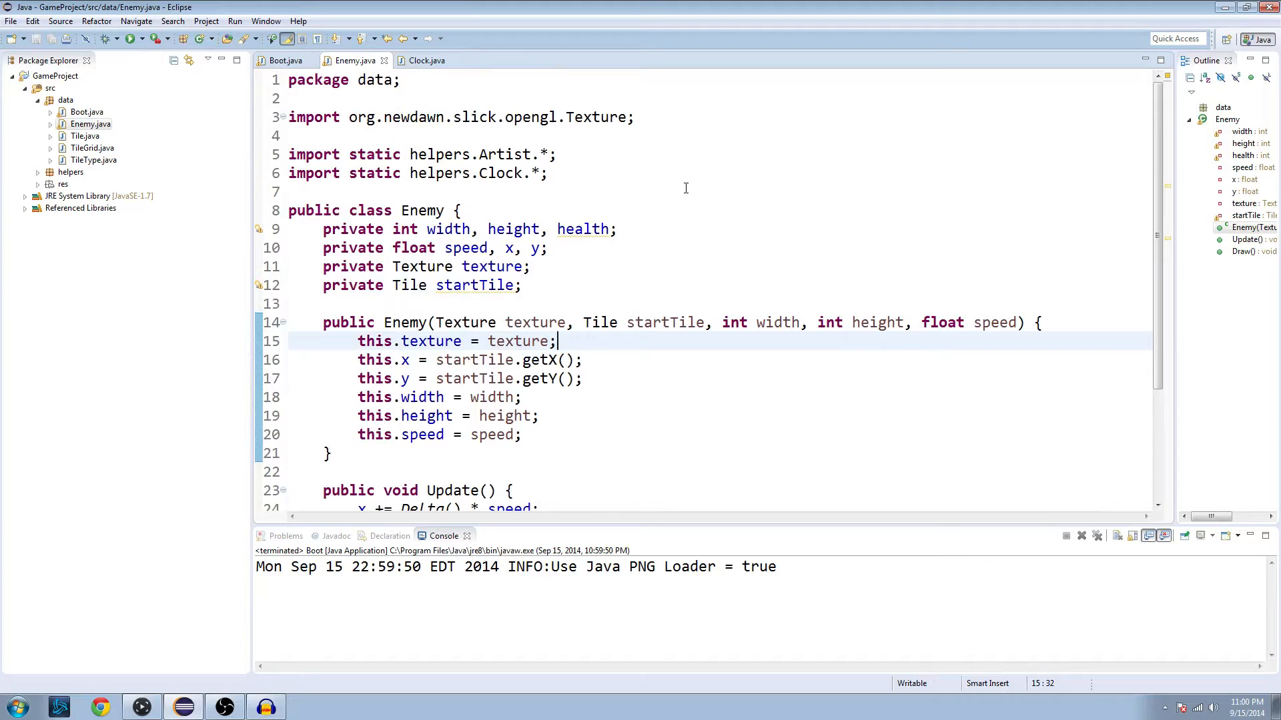
{"action": "scroll", "scroll_direction": "down", "scroll_amount": 3}
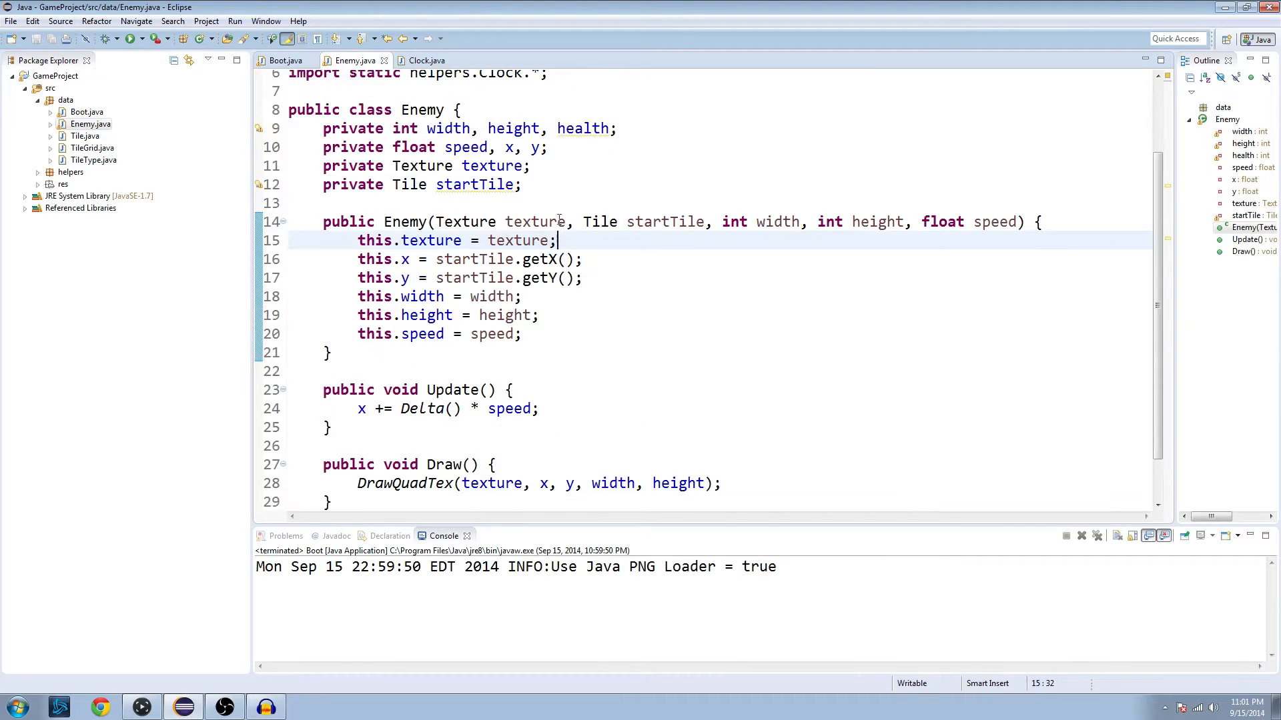
Declare private boolean first = true below the startTile field
{"action": "type", "text": "p"}
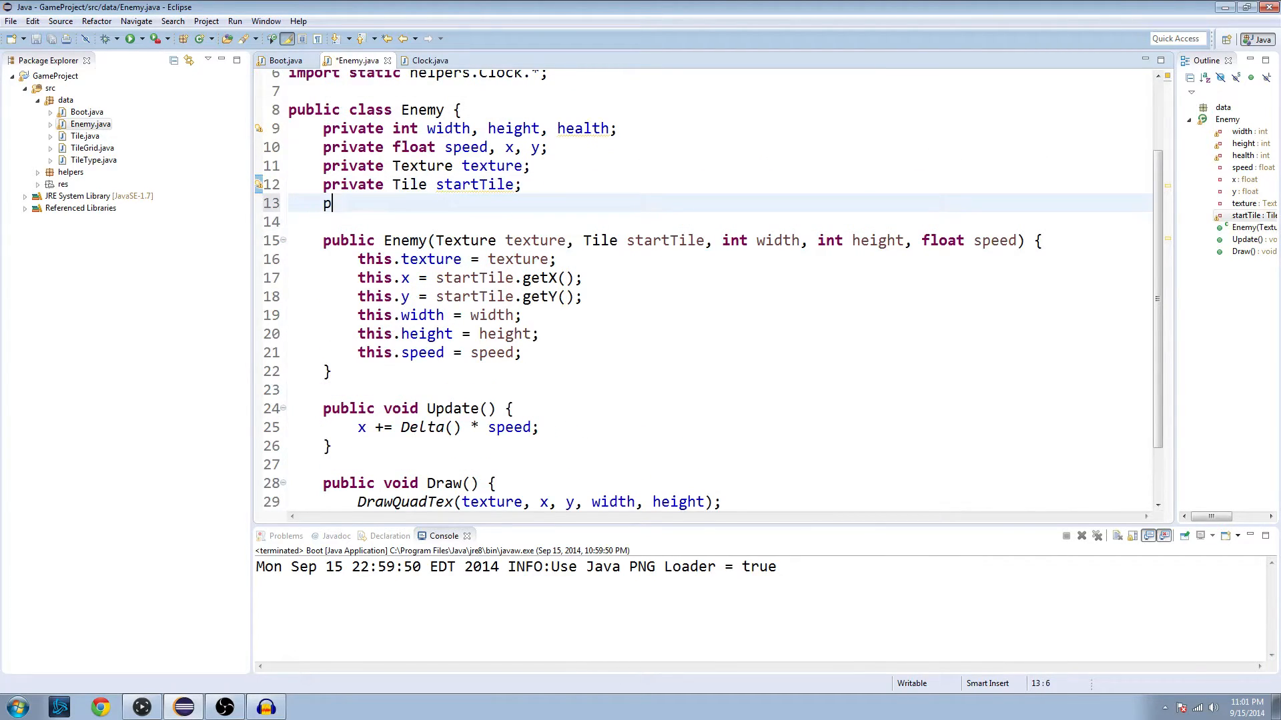
{"action": "type", "text": "rivat"}
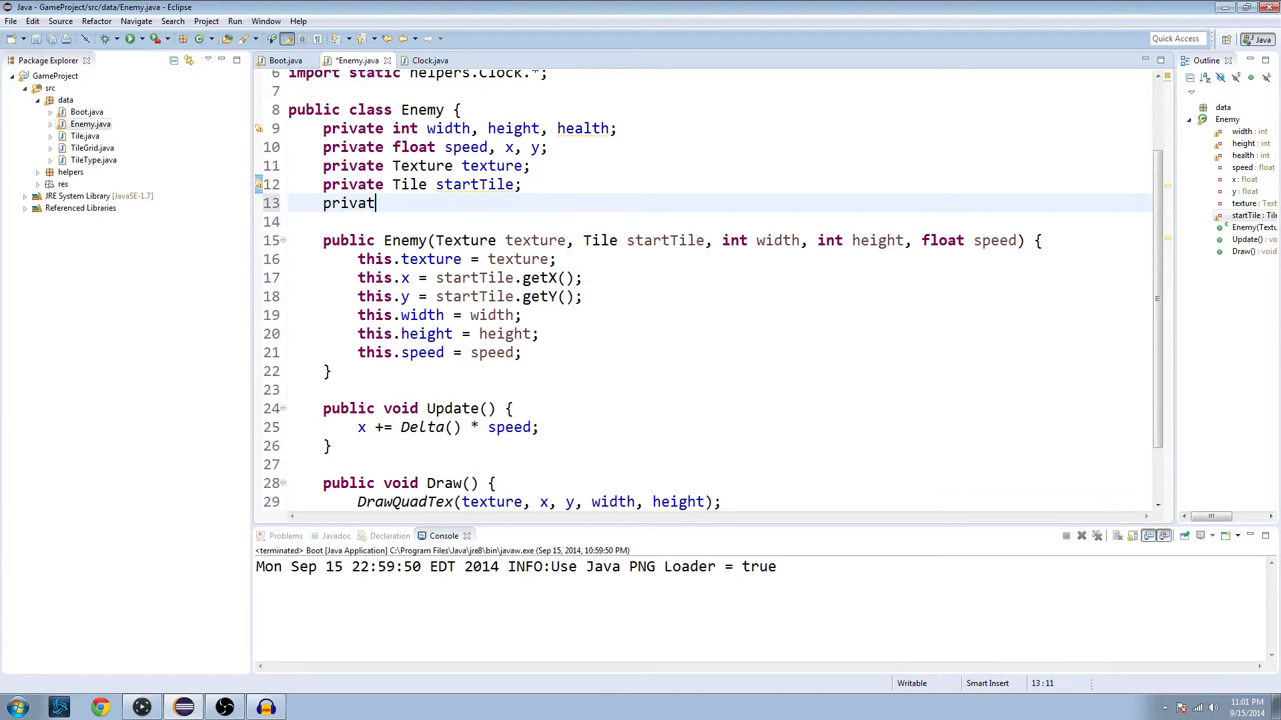
{"action": "type", "text": "e boolean first = f"}
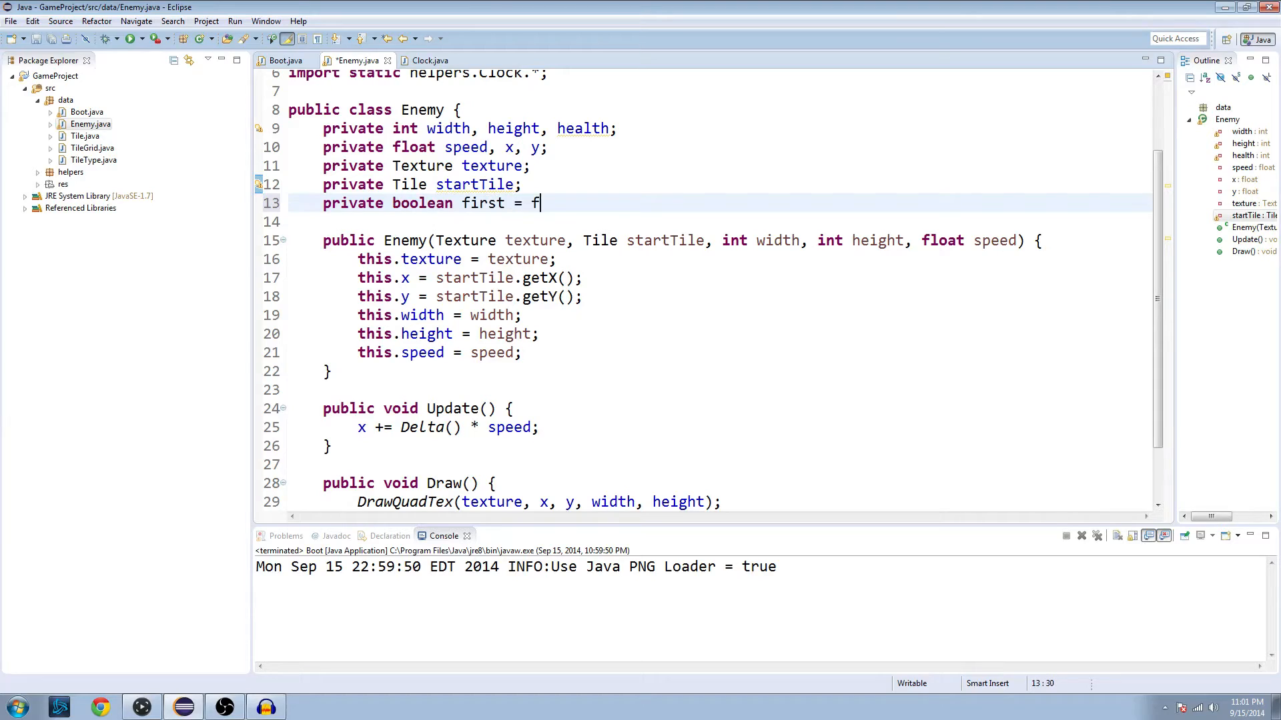
{"action": "type", "text": "al"}
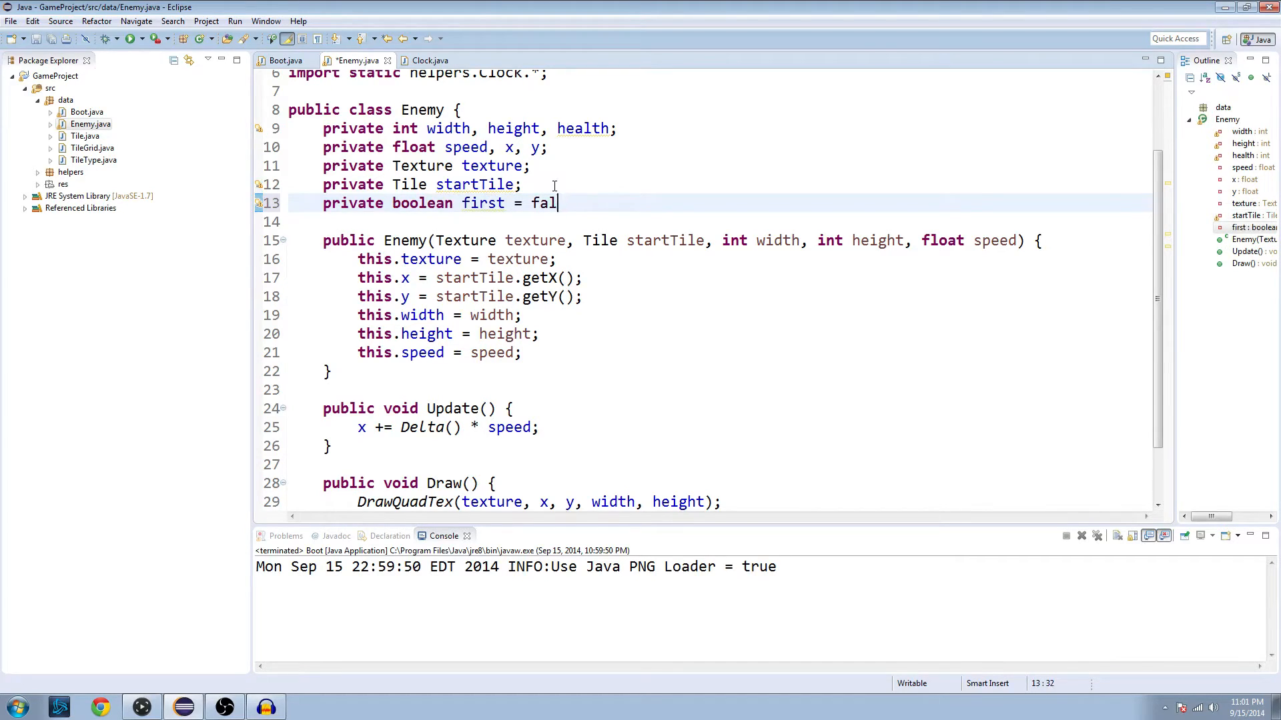
{"action": "type", "text": "true;"}
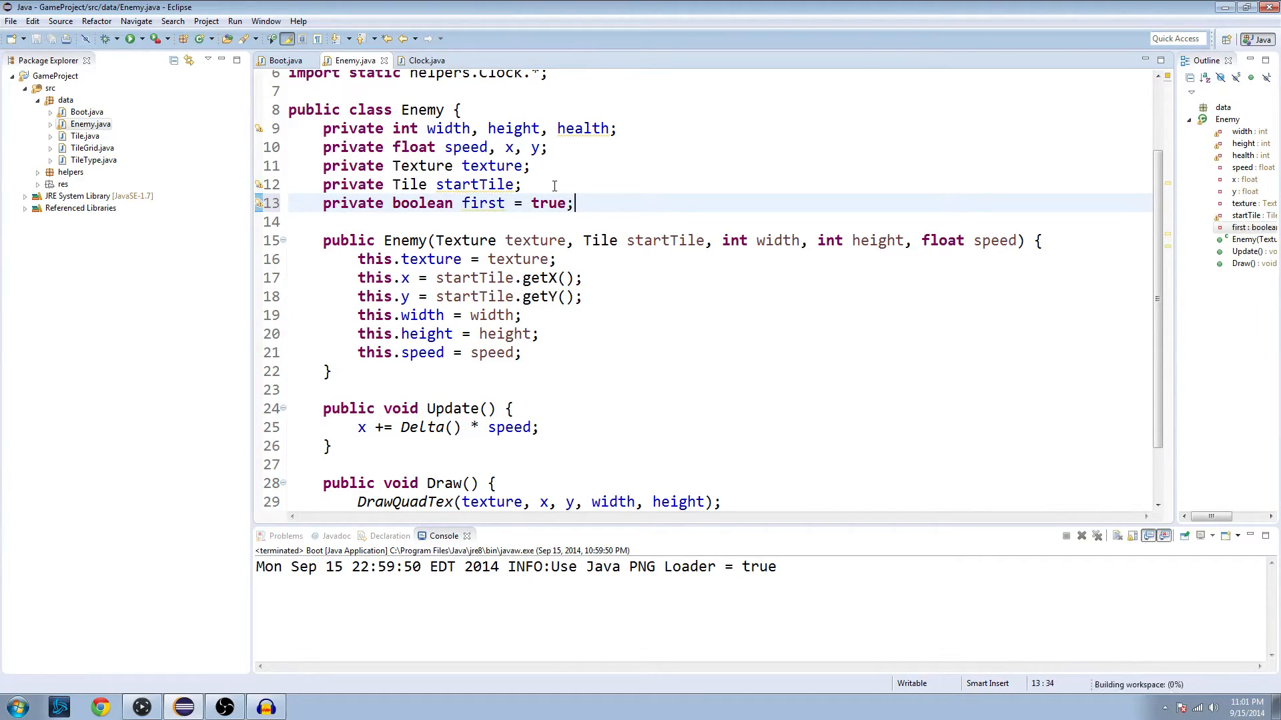
Wrap the movement in if (first) first = false; else x += Delta() * speed
{"action": "scroll", "scroll_direction": "down", "scroll_amount": 3}
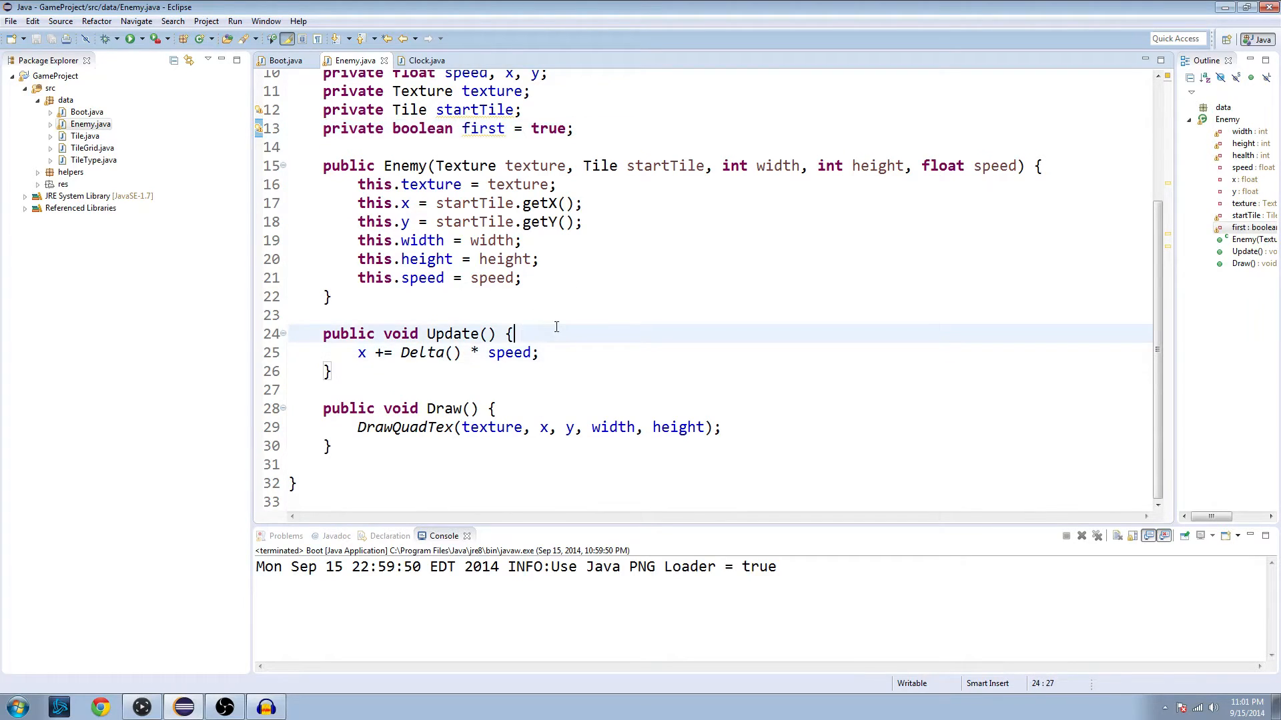
{"action": "type", "text": "if ("}
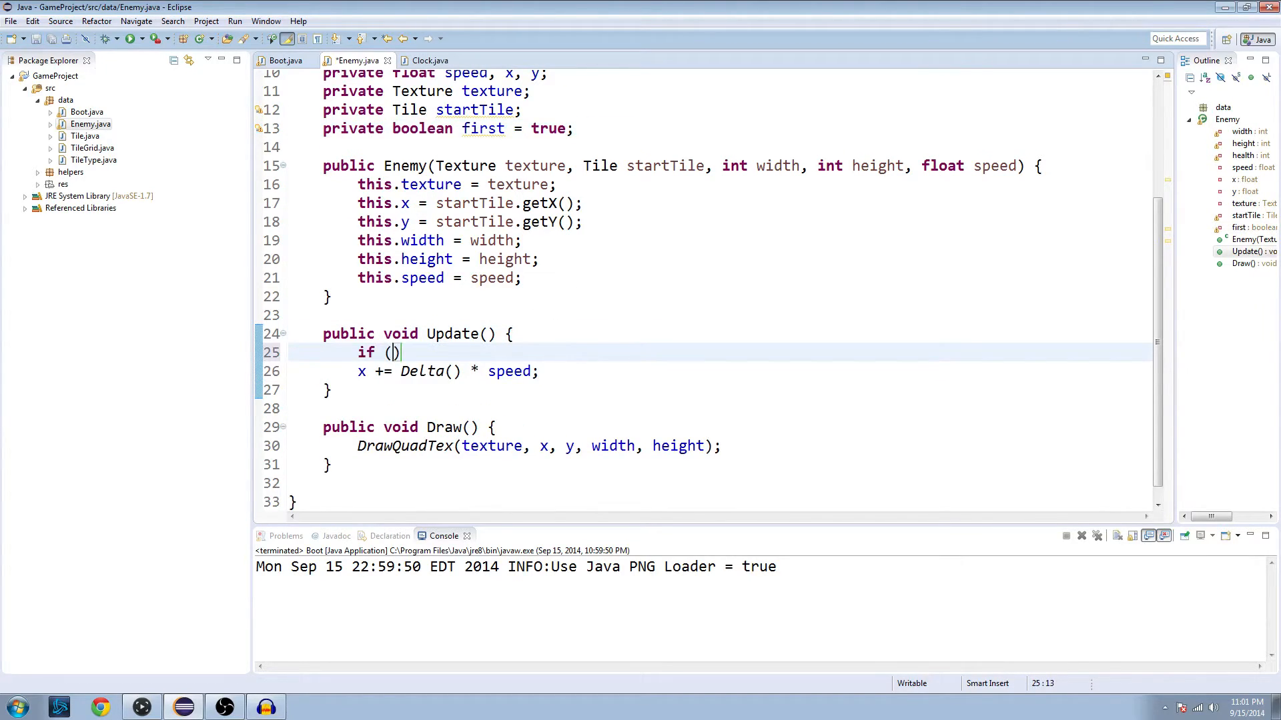
{"action": "type", "text": "first"}
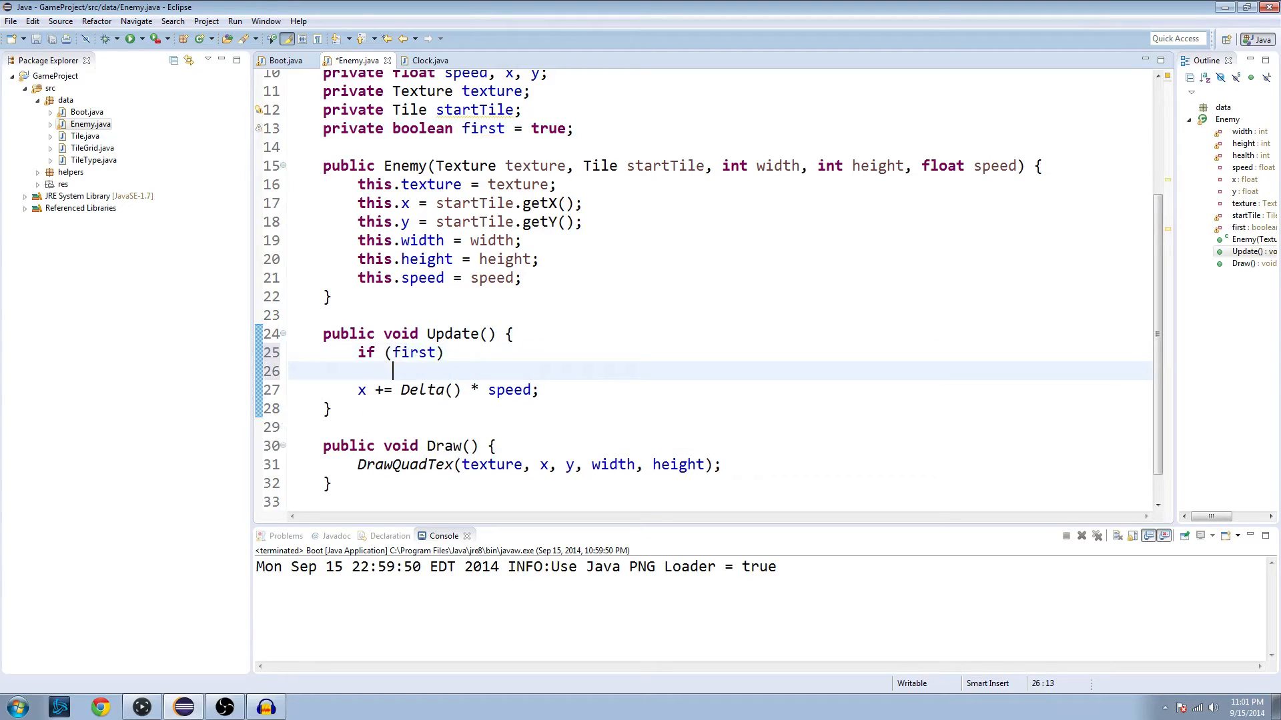
{"action": "type", "text": "first = false;"}
{"action": "type", "text": "else"}
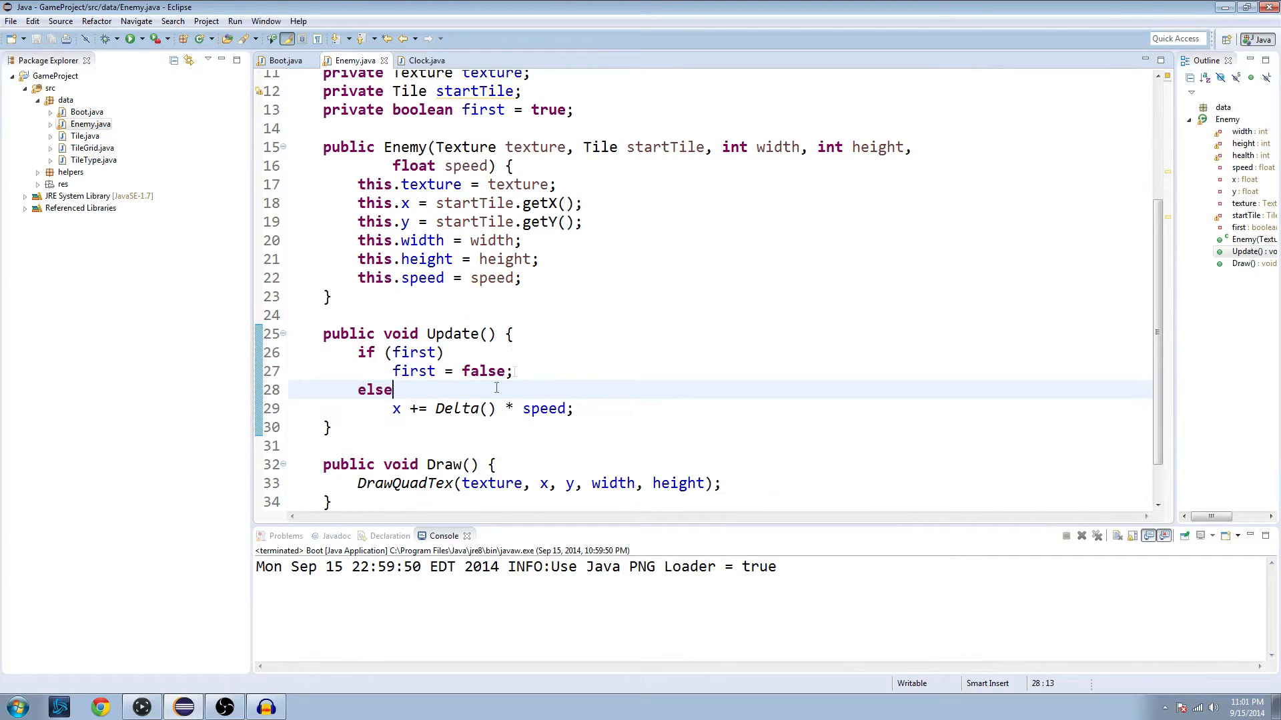
{"action": "double_click", "coordinate": [462, 409]}
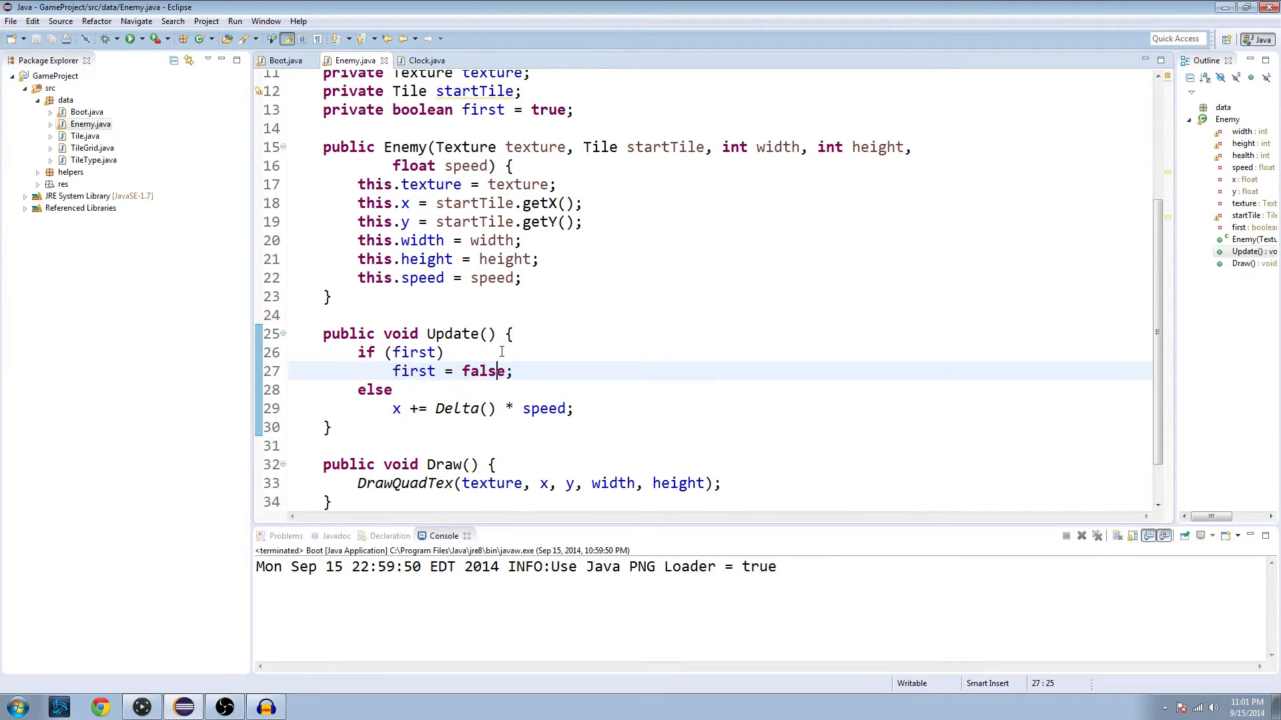
{"action": "scroll", "scroll_direction": "down", "scroll_amount": 3}
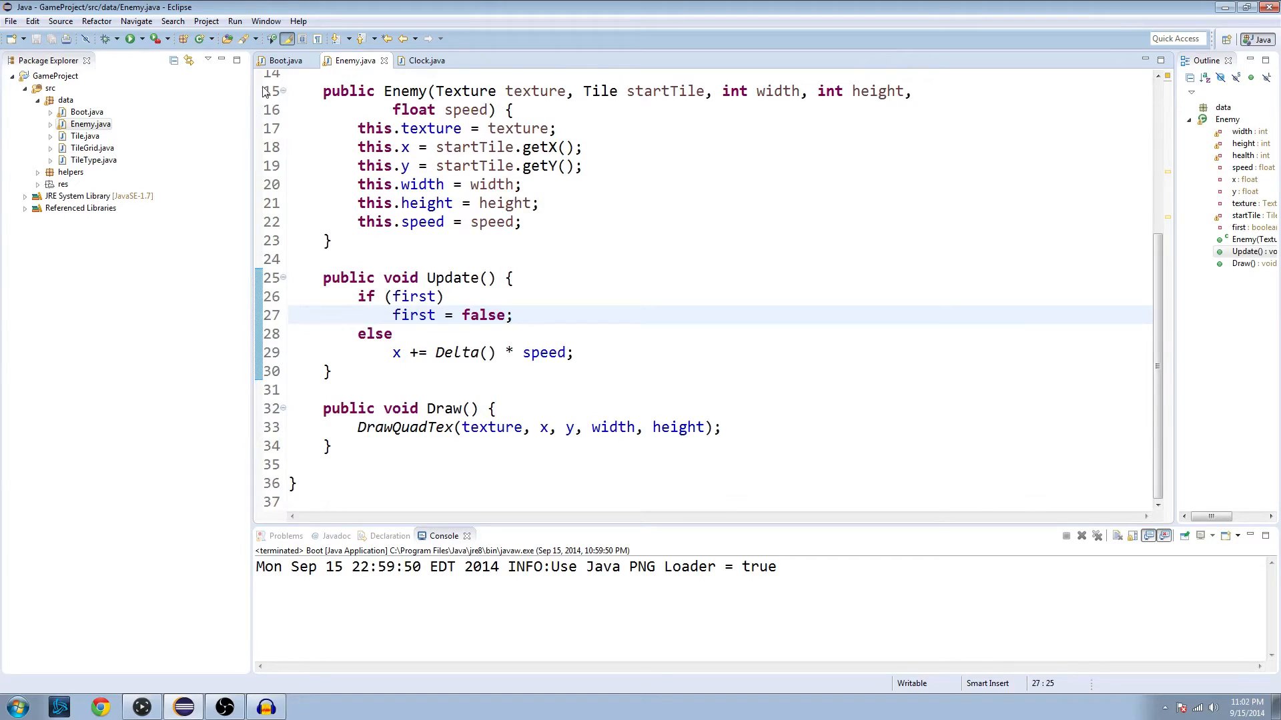
Add Clock.update() and e.Update() at the start of Boot's while loop and save
{"action": "left_click", "coordinate": [286, 60]}
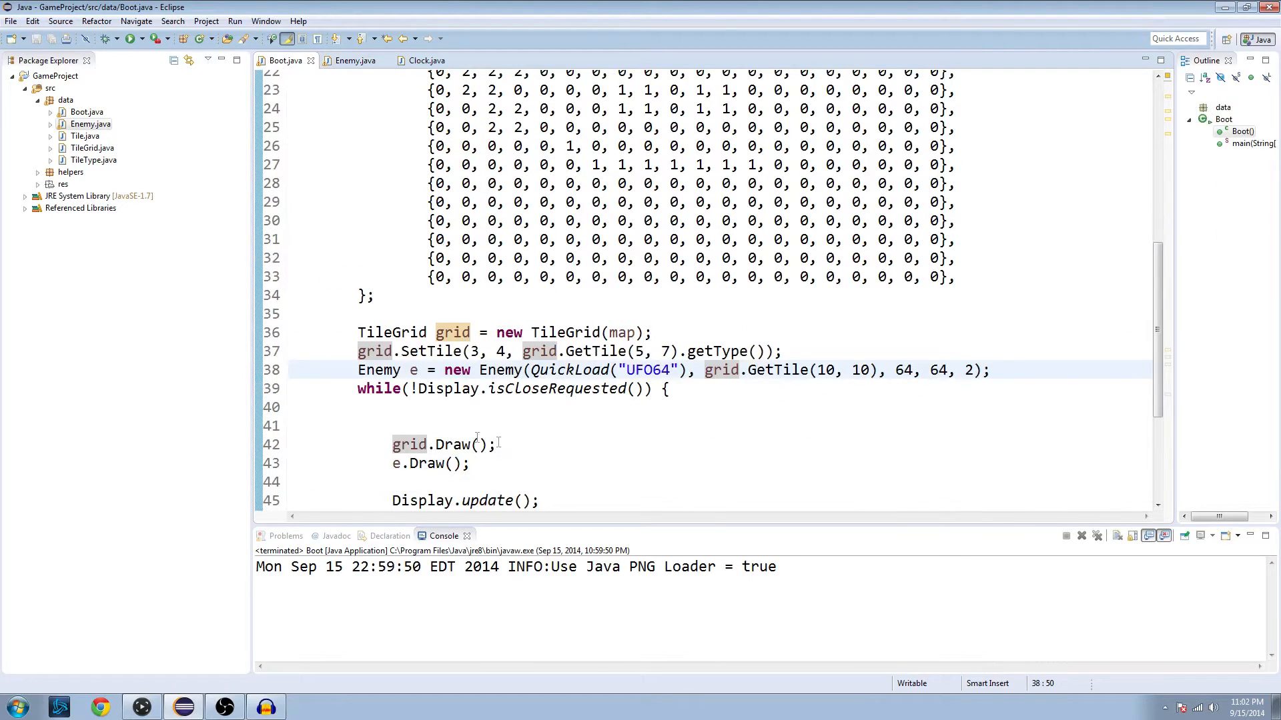
{"action": "type", "text": "C"}
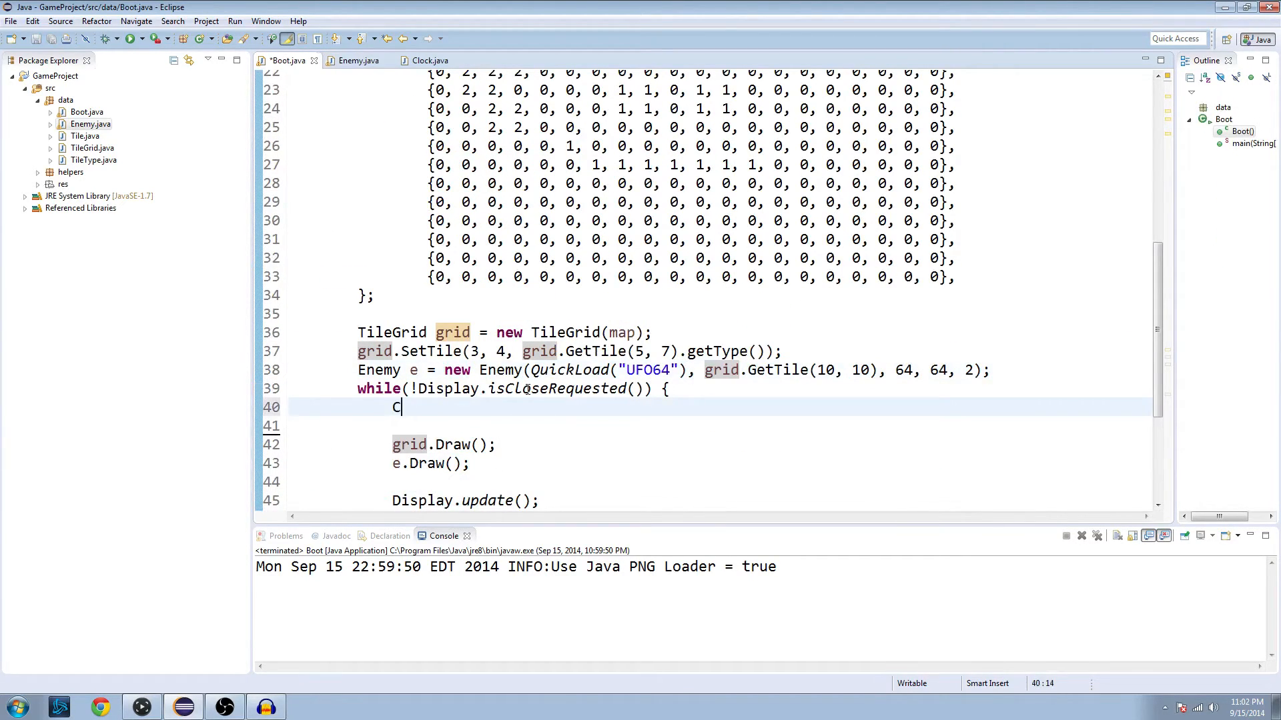
{"action": "type", "text": "lock.update();"}
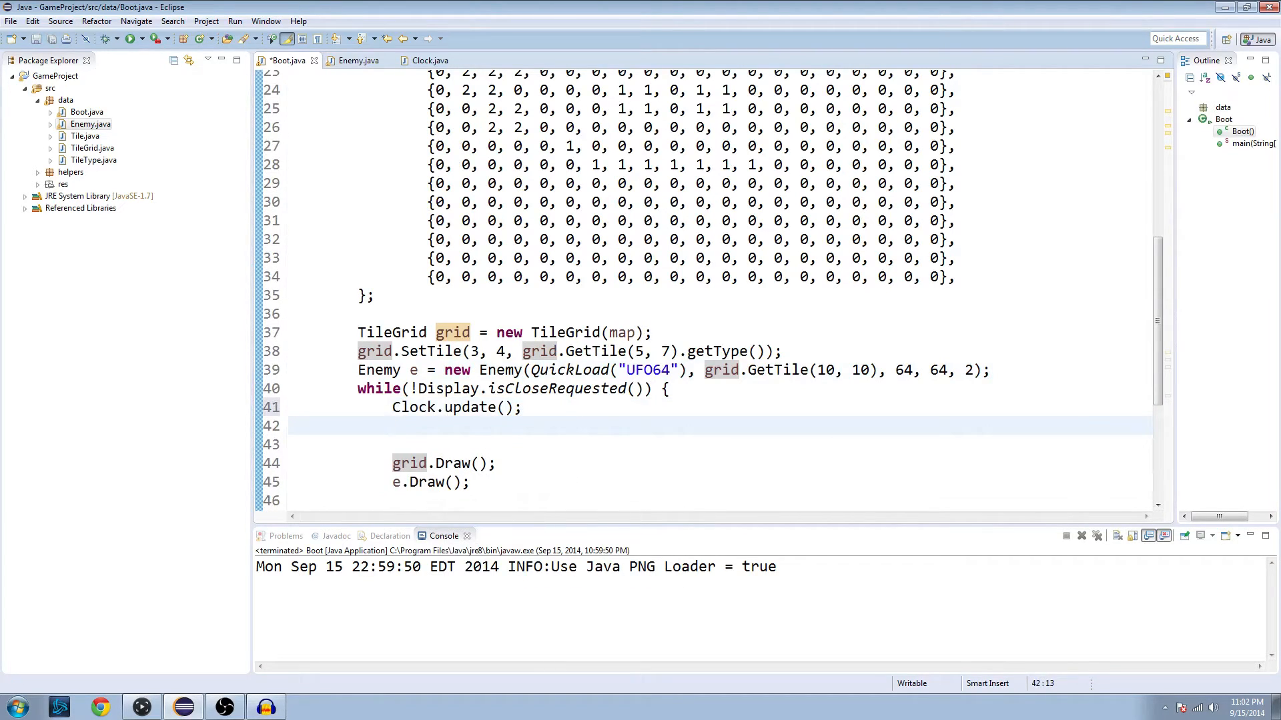
{"action": "type", "text": "e"}
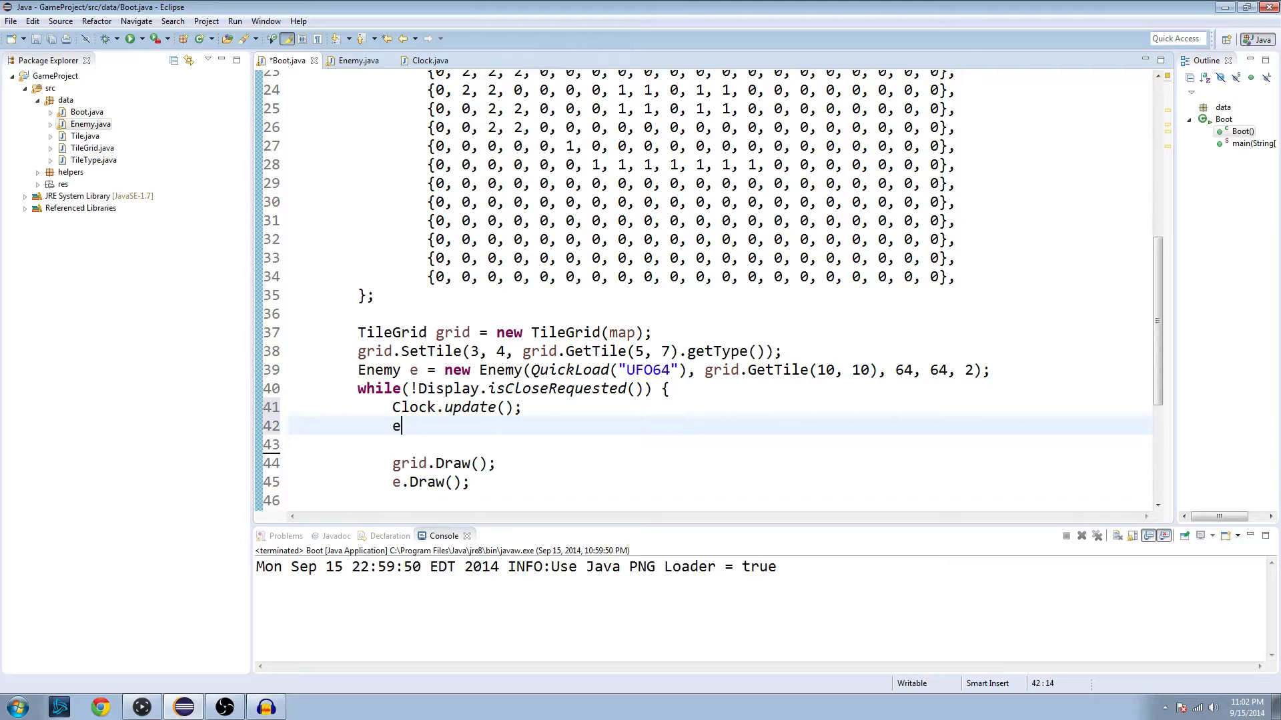
{"action": "type", "text": ".Update();"}
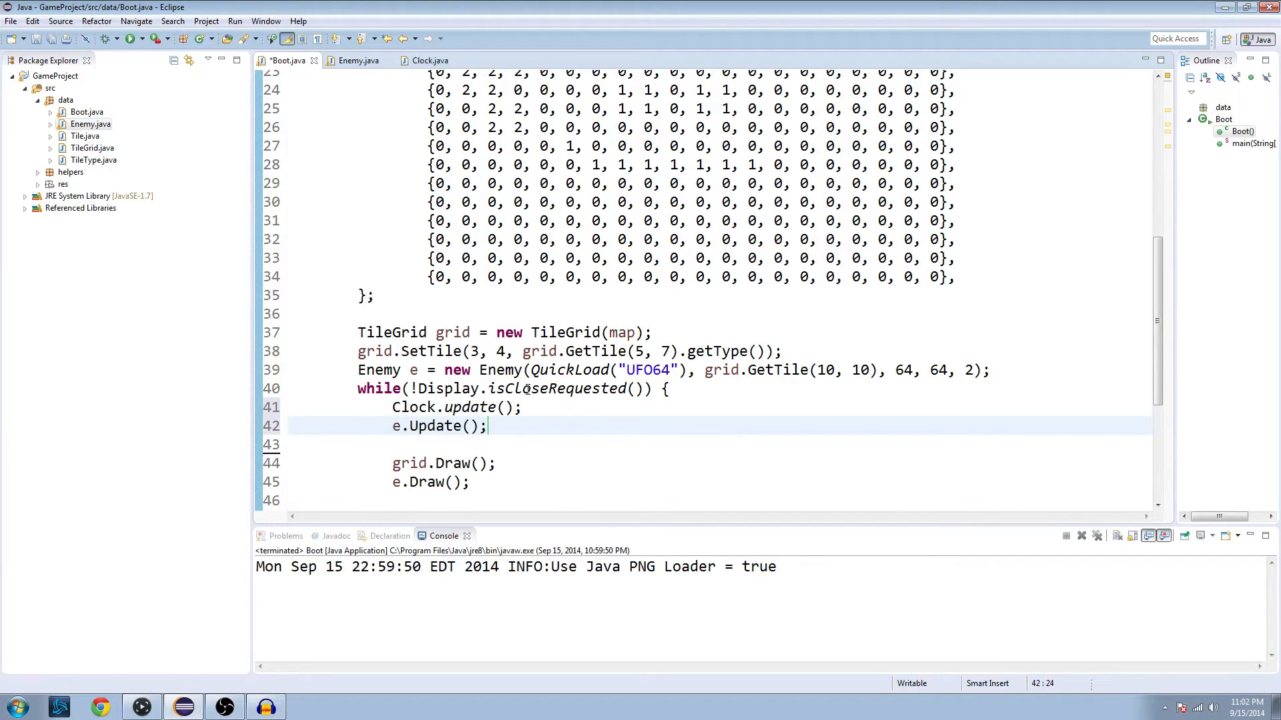
{"action": "key", "text": "ctrl+s"}
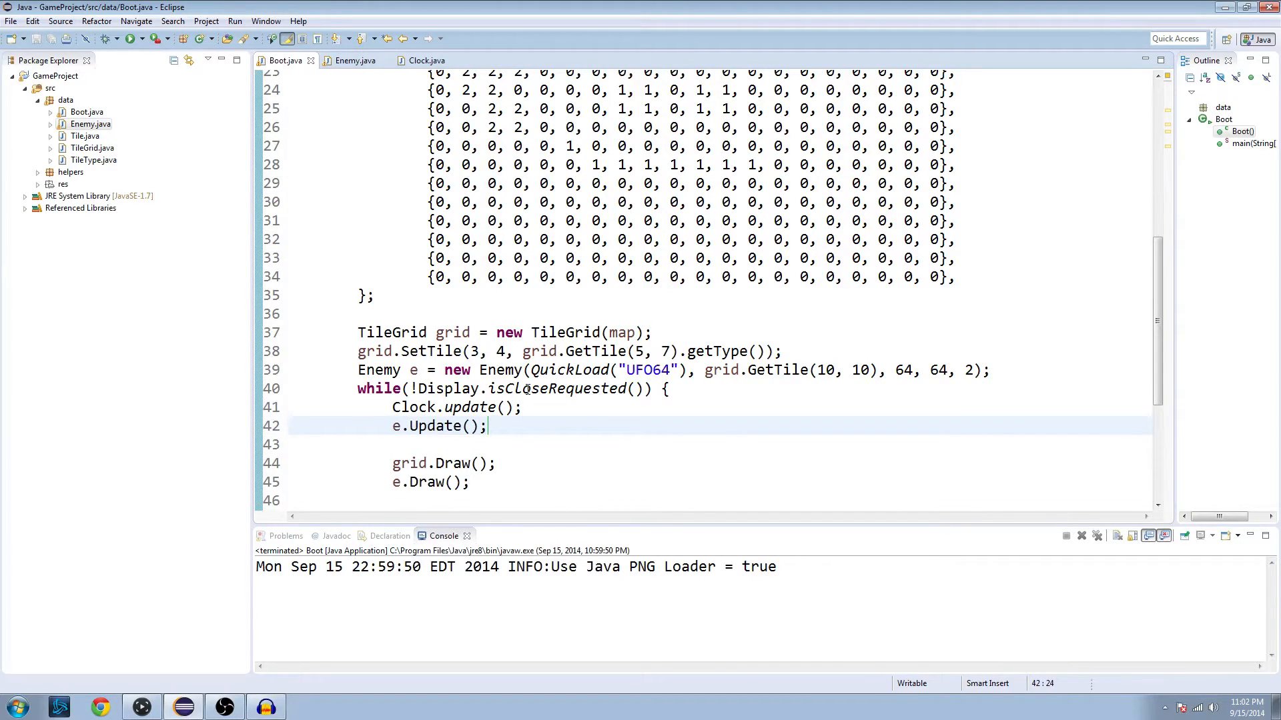
{"action": "scroll", "scroll_direction": "down", "scroll_amount": 3}
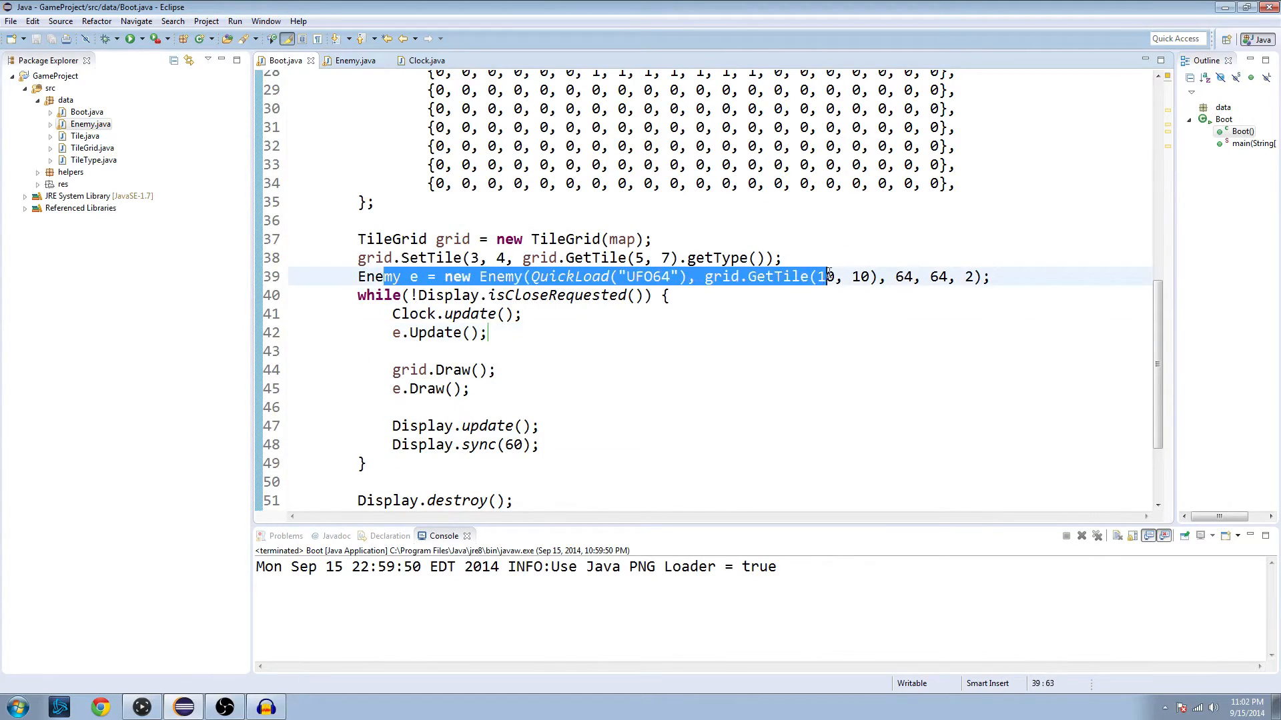
Set the Enemy constructor's speed argument to 1 and run the game to see the UFO on the grid
{"action": "type", "text": "0"}
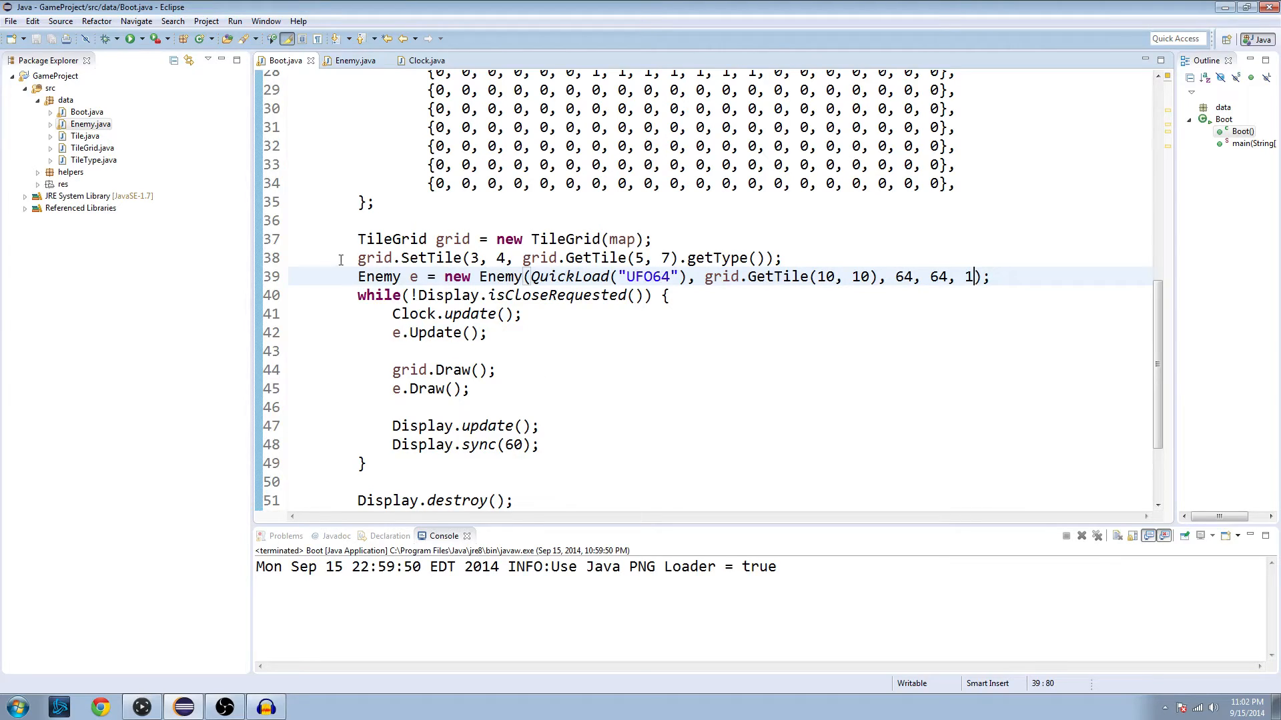
{"action": "left_click", "coordinate": [129, 38]}
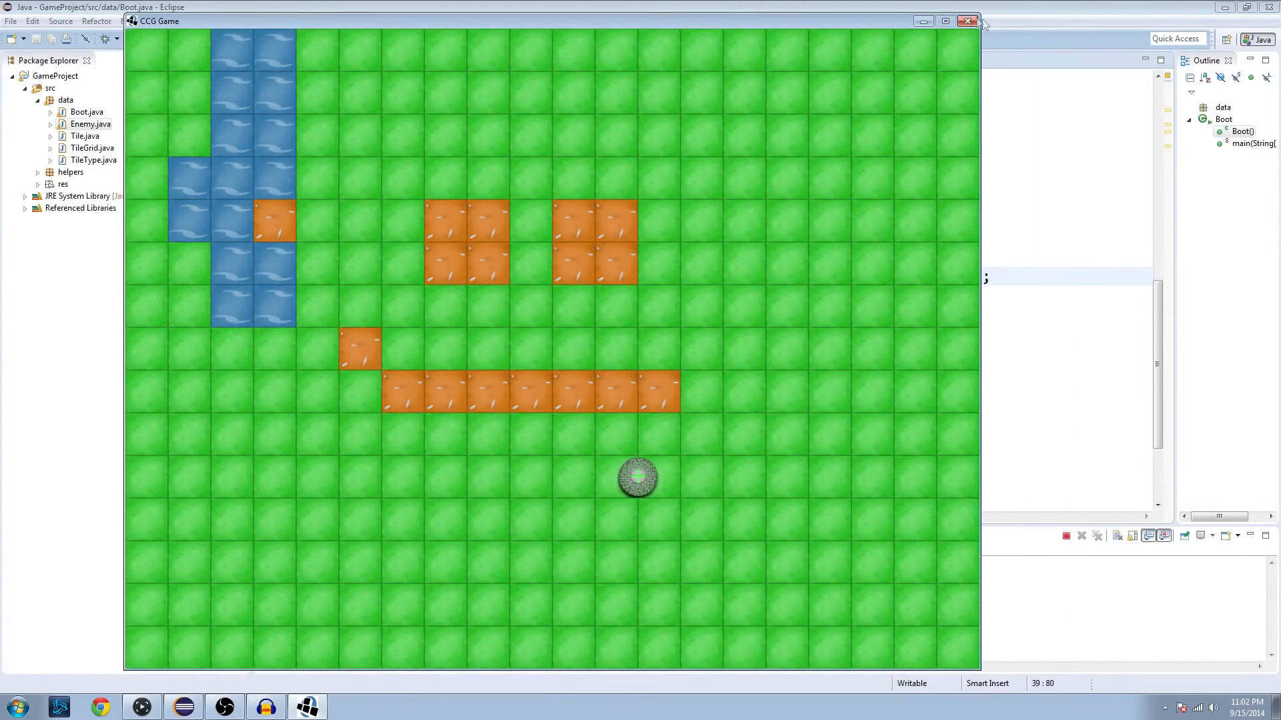
Close the game, raise the Enemy speed to 3 and rerun to watch the UFO cross the map
{"action": "left_click", "coordinate": [968, 20]}
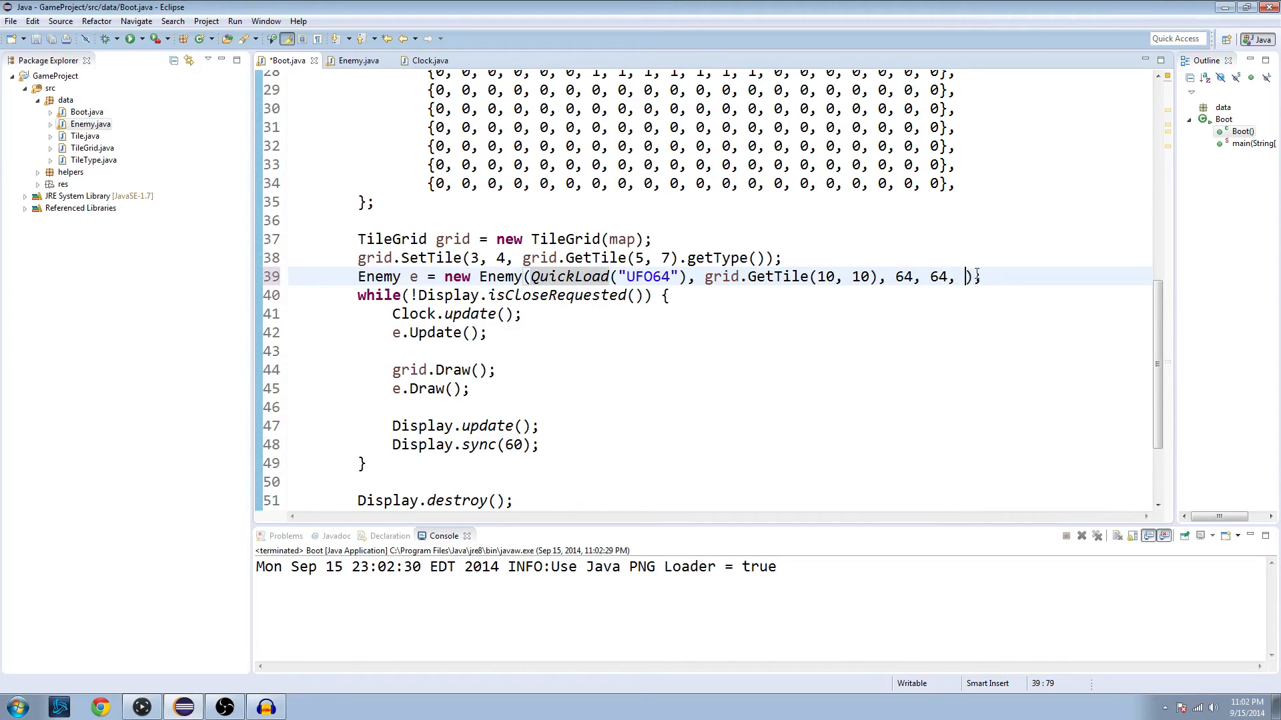
{"action": "type", "text": "3"}
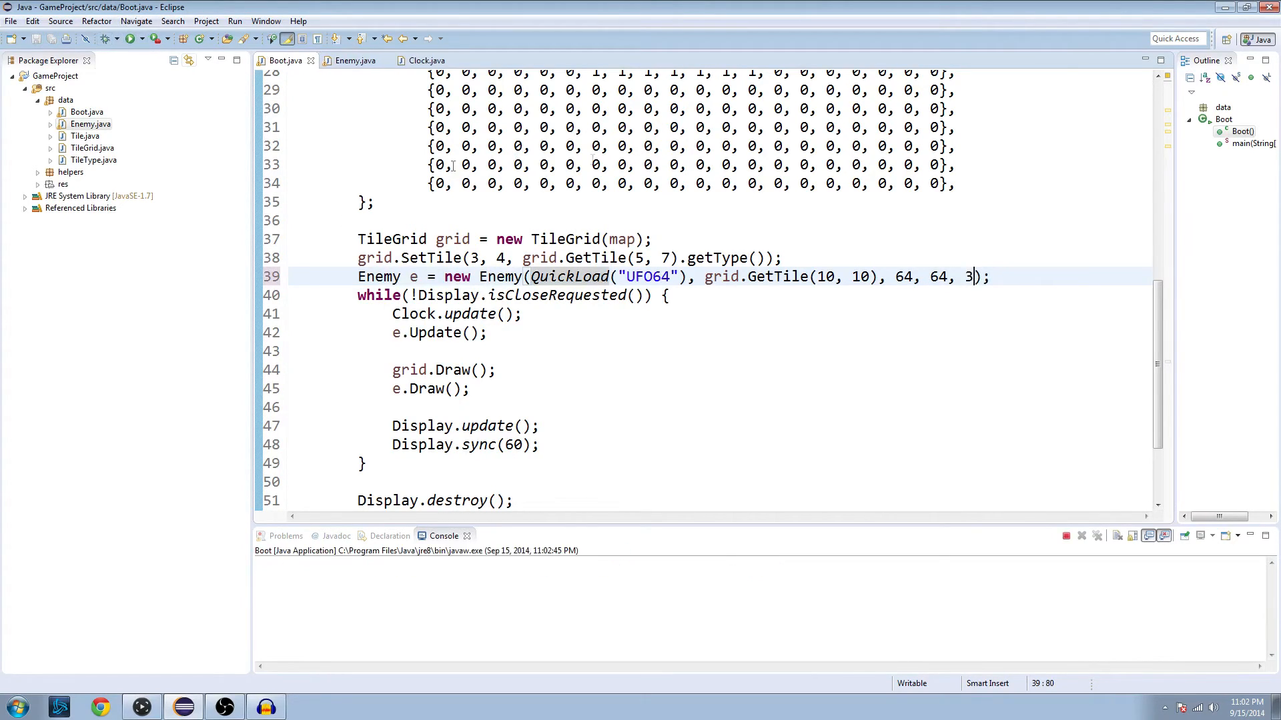
{"action": "left_click", "coordinate": [129, 39]}
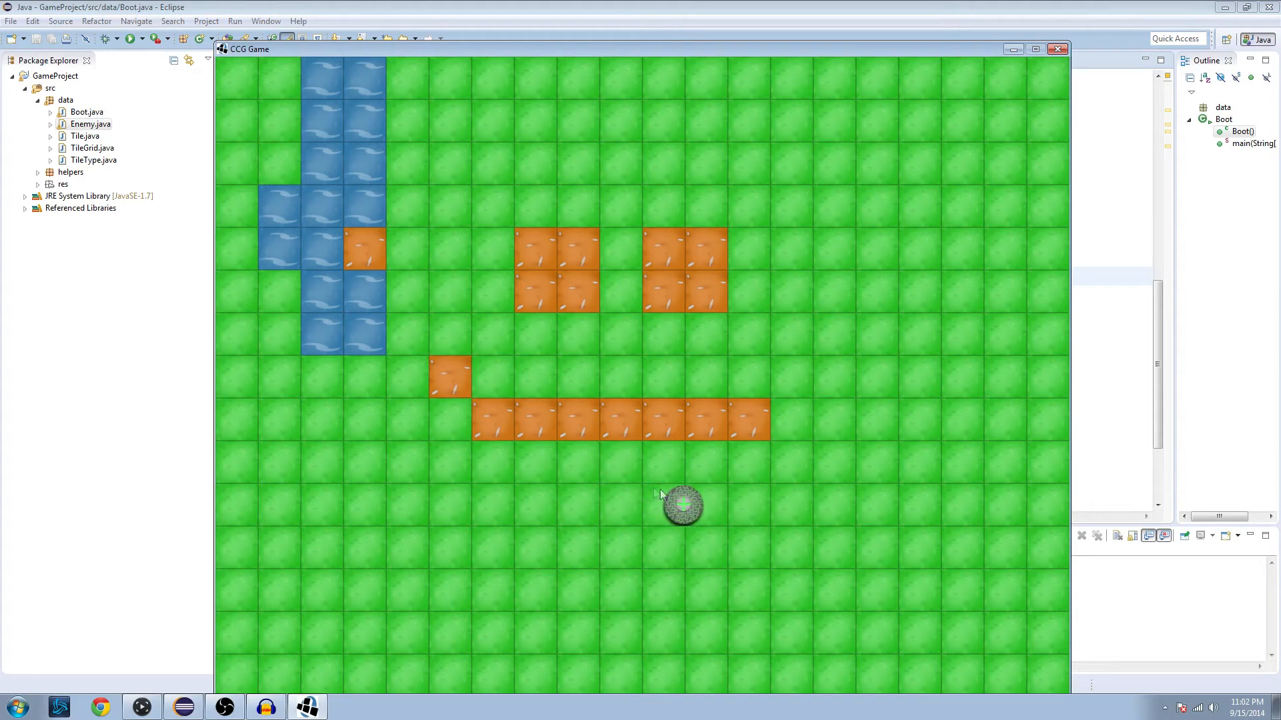
Close the game, change the speed argument to 6, test it and close the game window
{"action": "left_click", "coordinate": [1057, 48]}
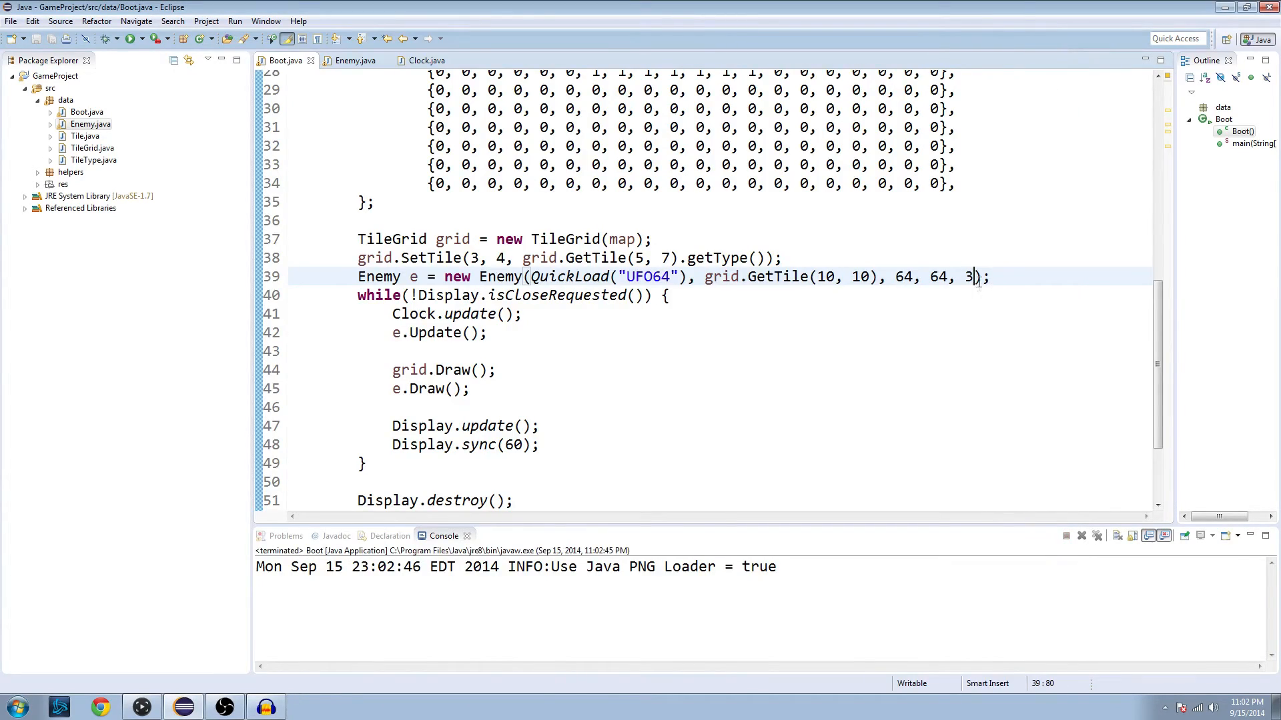
{"action": "type", "text": "6"}
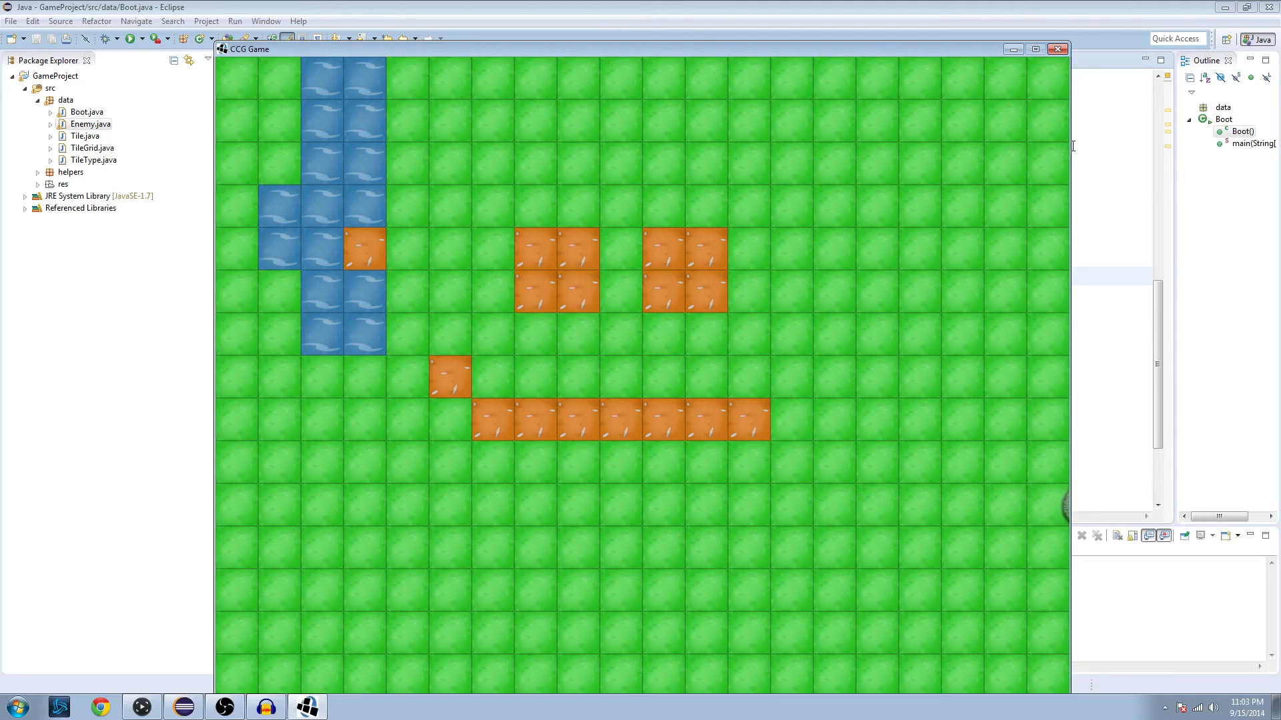
{"action": "left_click", "coordinate": [1057, 48]}
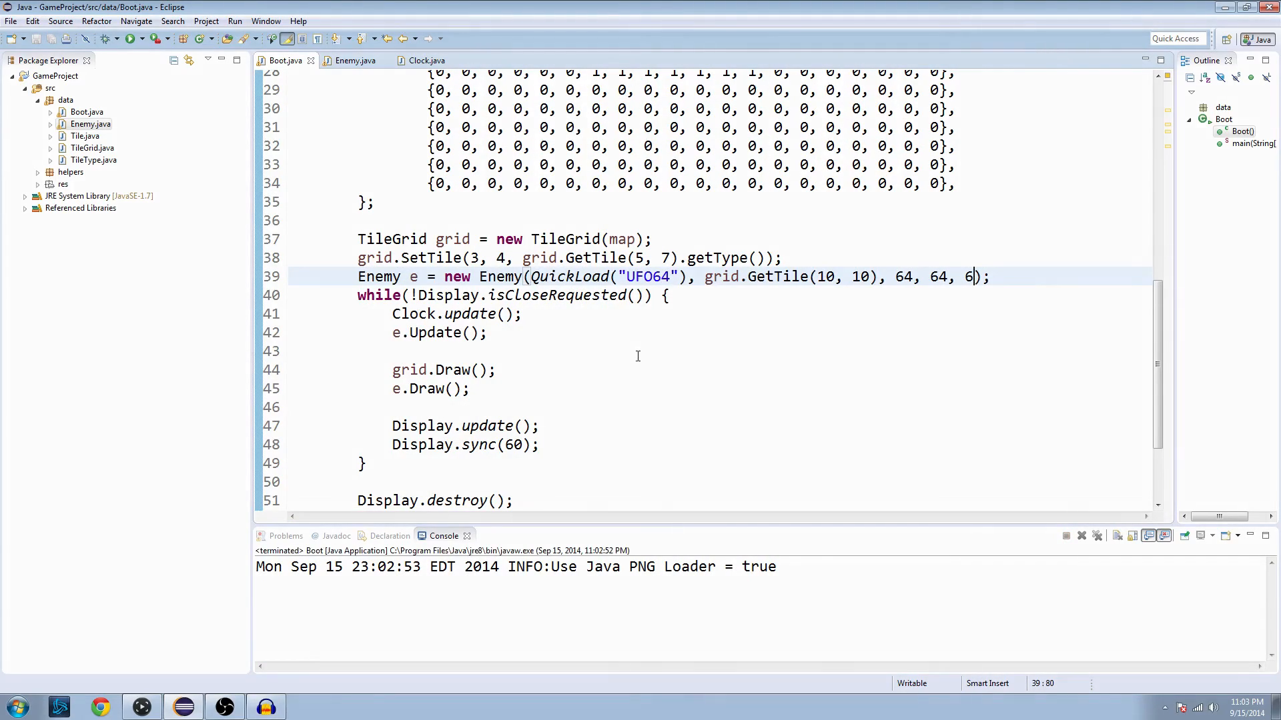